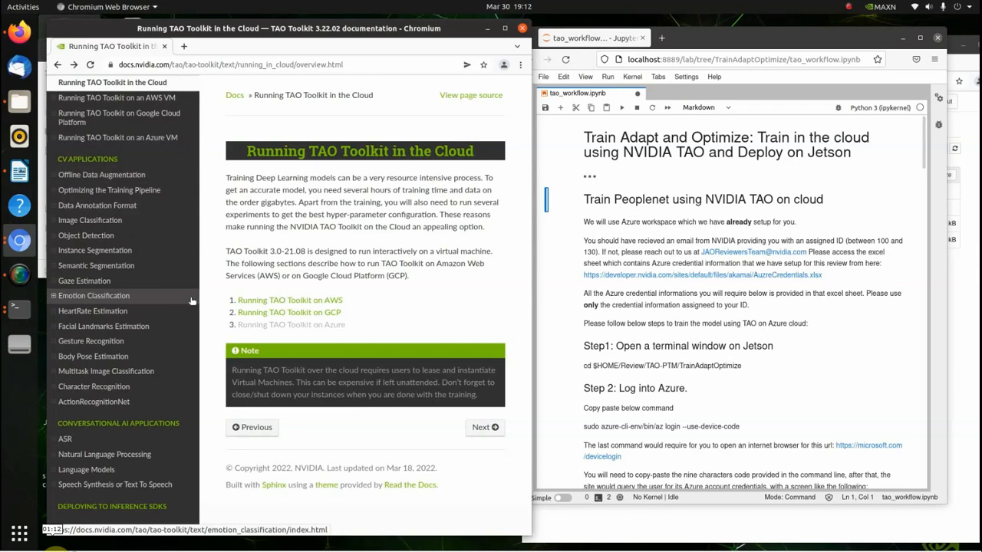
{"action": "mouse_move", "coordinate": [914, 315]}
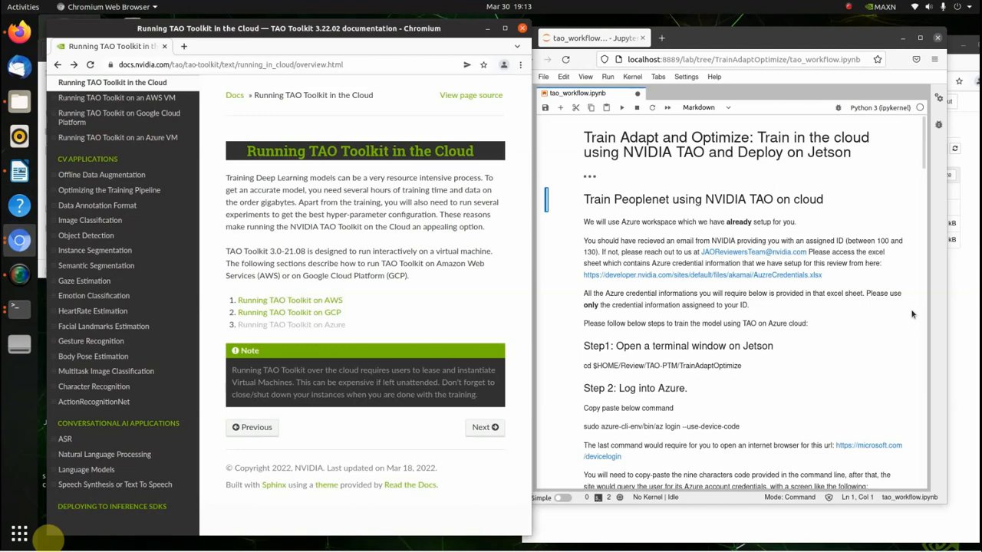
{"action": "mouse_move", "coordinate": [325, 287]}
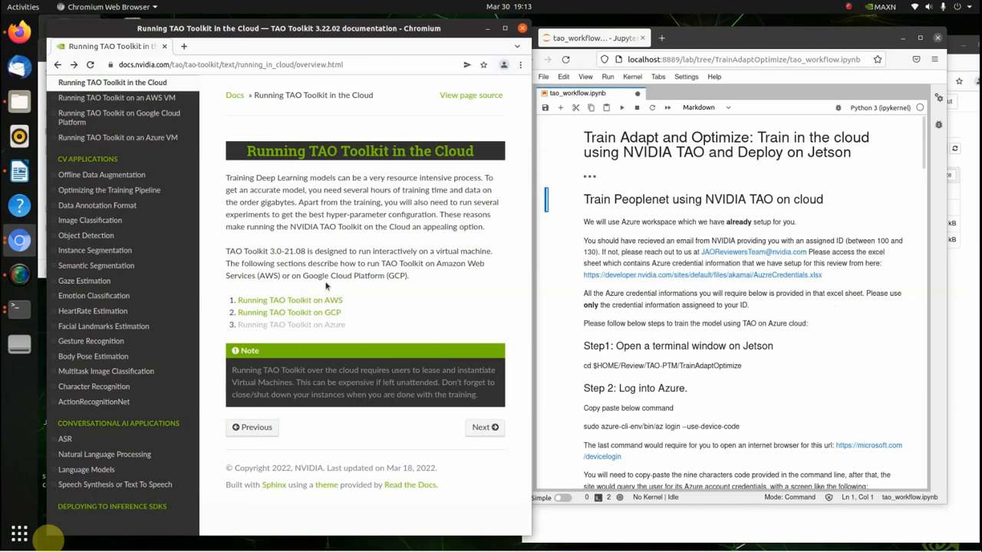
{"action": "mouse_move", "coordinate": [383, 307]}
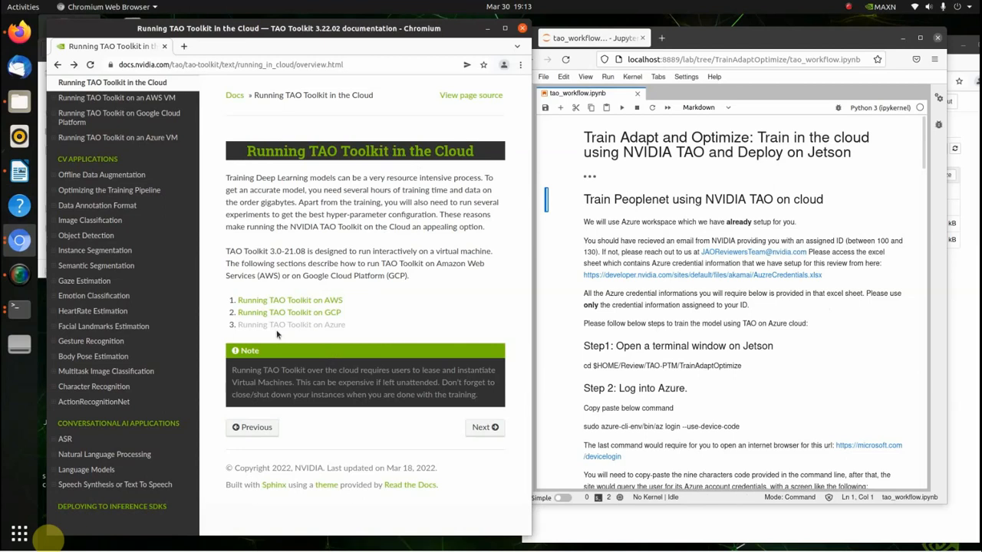
{"action": "mouse_move", "coordinate": [321, 334]}
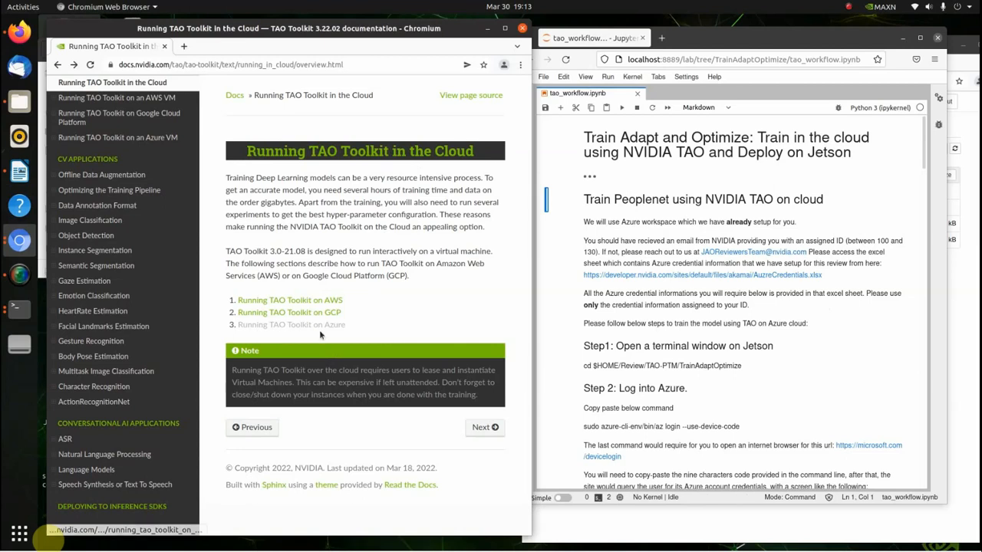
{"action": "mouse_move", "coordinate": [325, 325]}
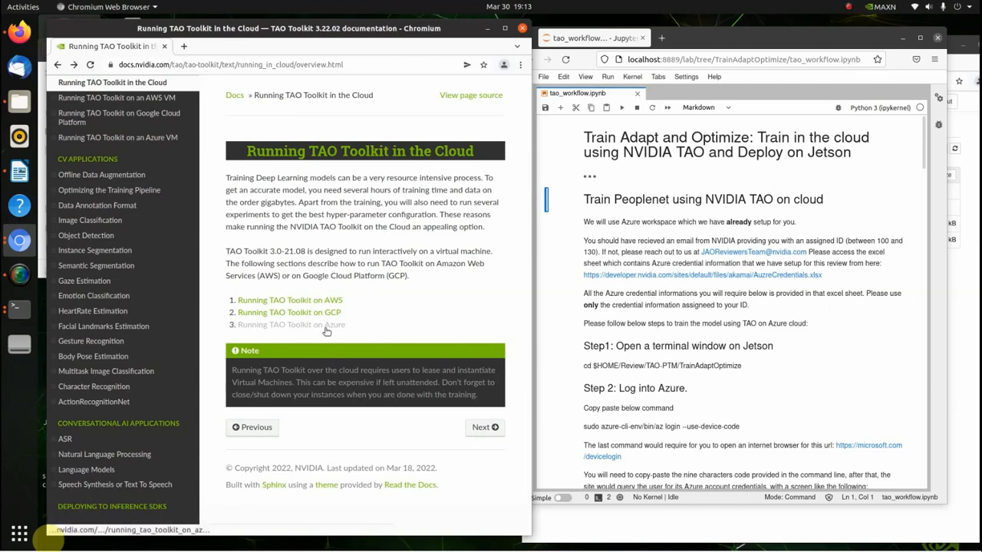
Go to the 'Running TAO Toolkit on an Azure VM' guide and reach its Configure your VM section
{"action": "left_click", "coordinate": [291, 326]}
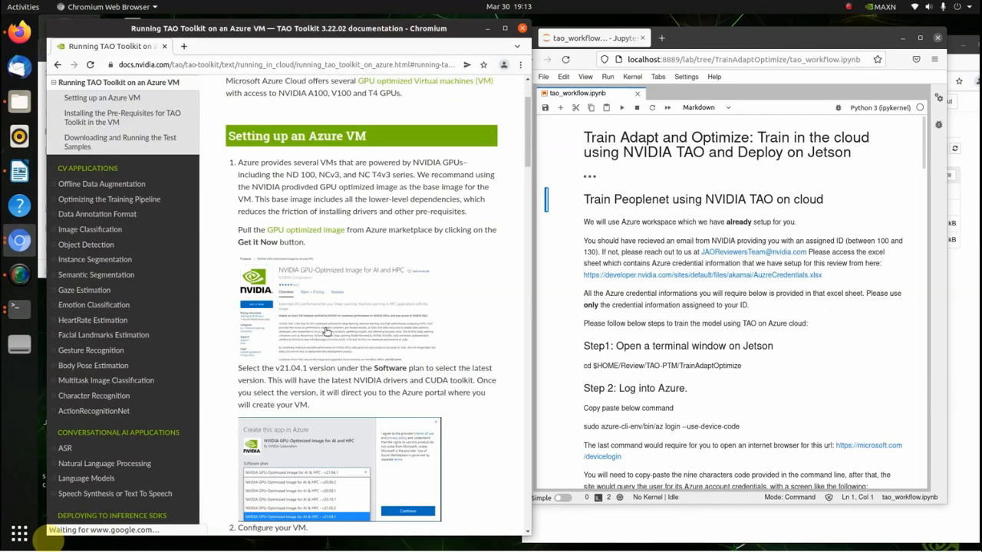
{"action": "scroll", "scroll_direction": "down", "scroll_amount": 3}
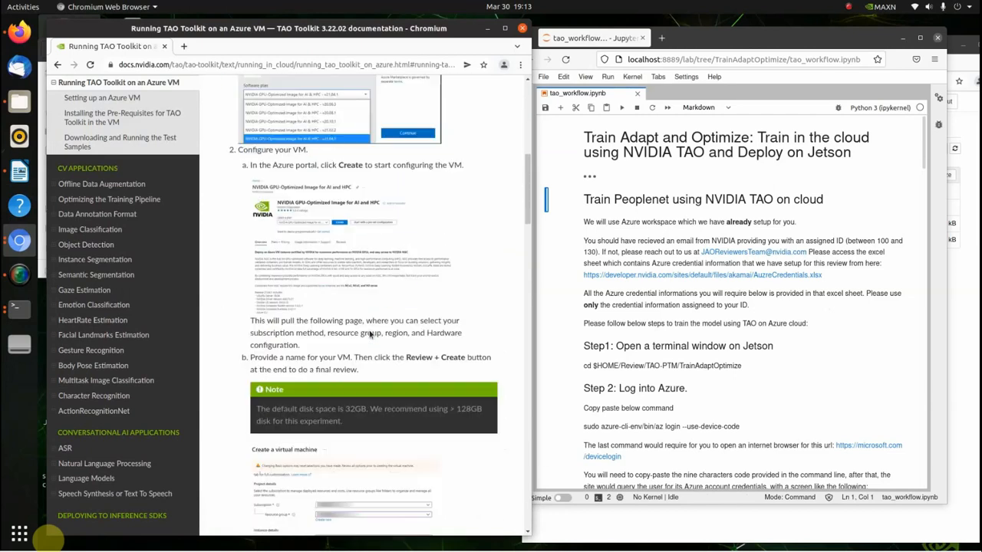
{"action": "scroll", "scroll_direction": "down", "scroll_amount": 3}
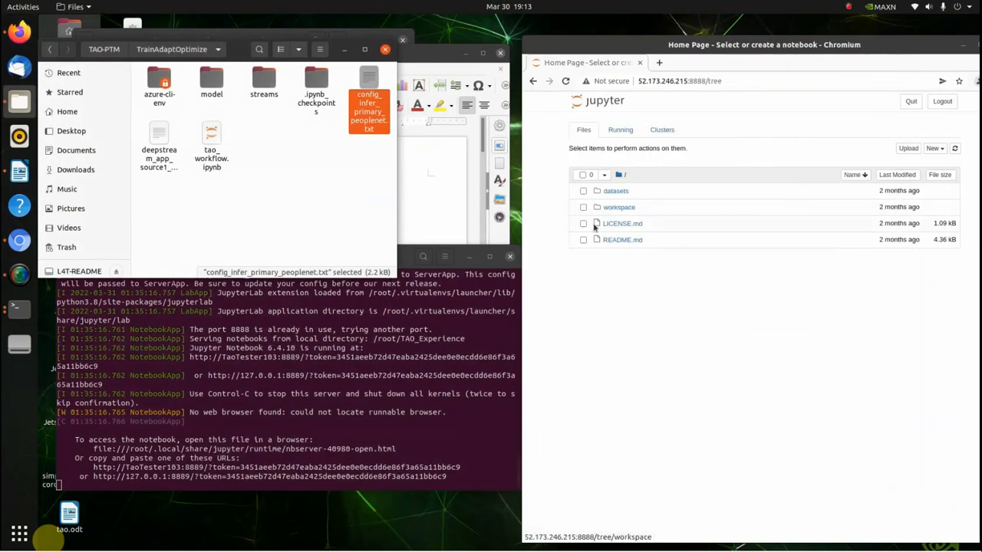
{"action": "mouse_move", "coordinate": [464, 367]}
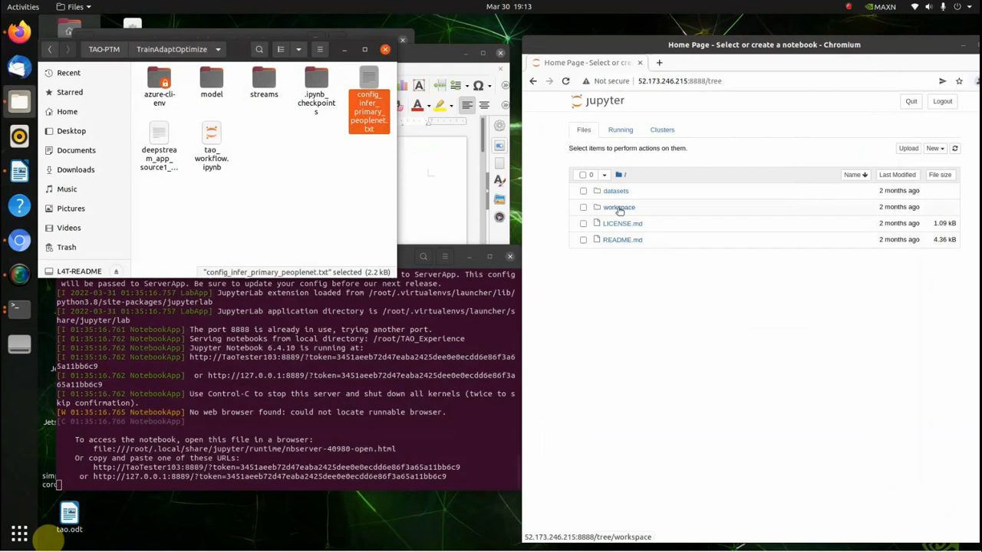
Navigate workspace > peoplenet_helmet and load Process&Train_Helmet.ipynb
{"action": "left_click", "coordinate": [620, 207]}
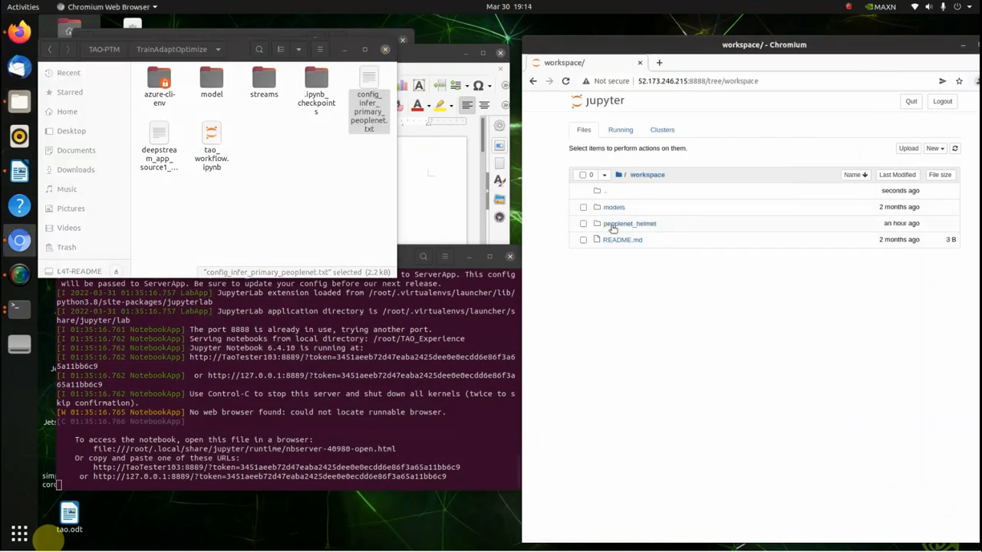
{"action": "left_click", "coordinate": [629, 224]}
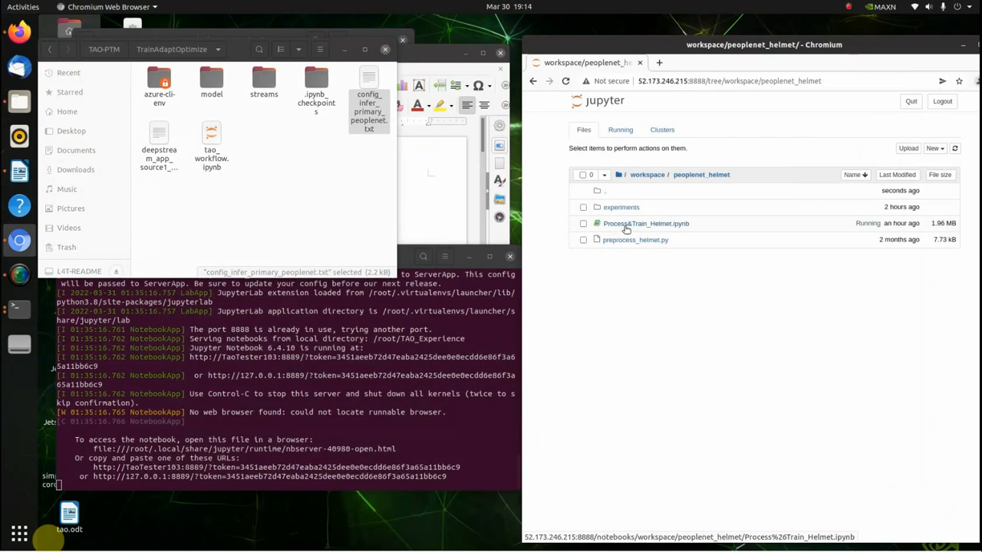
{"action": "left_click", "coordinate": [646, 224]}
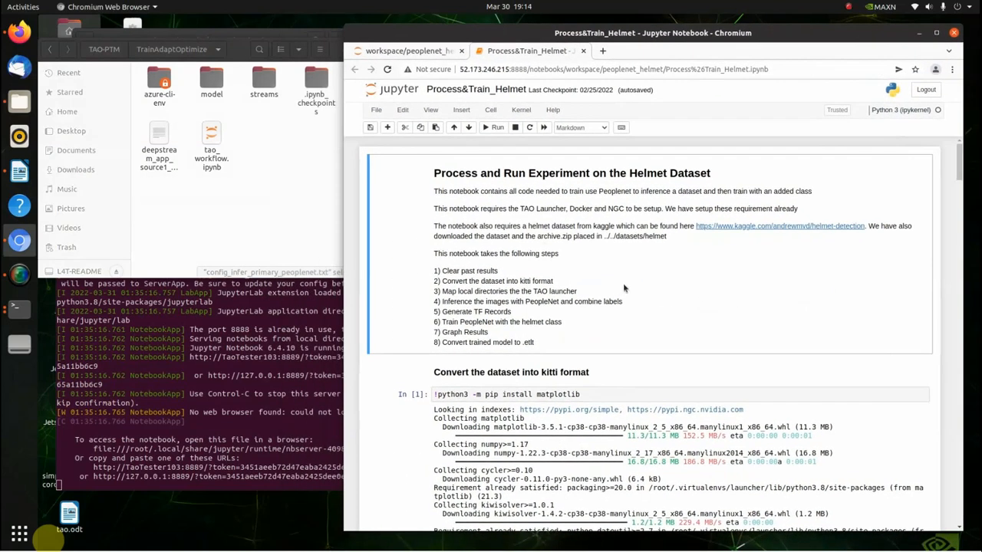
{"action": "mouse_move", "coordinate": [678, 258]}
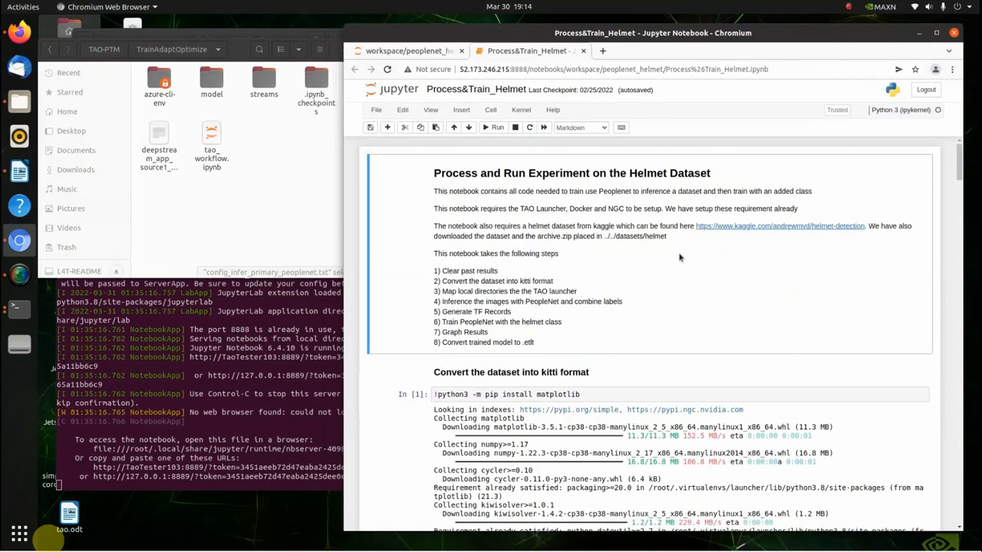
{"action": "mouse_move", "coordinate": [674, 259]}
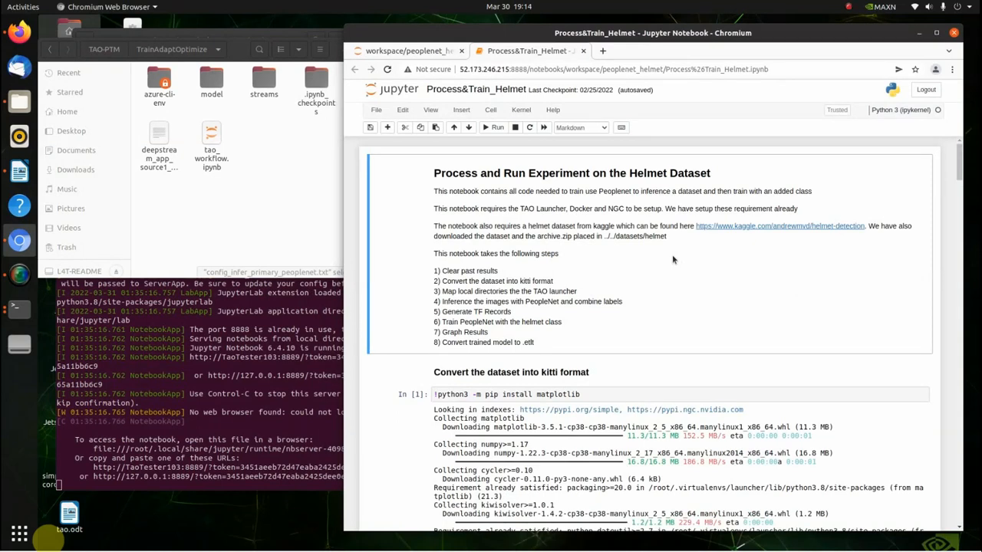
{"action": "mouse_move", "coordinate": [510, 295]}
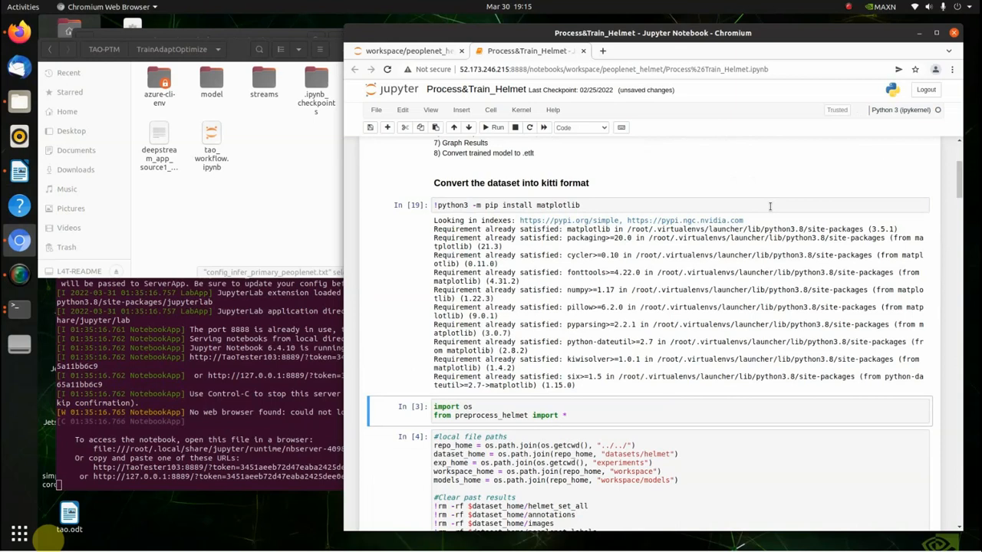
{"action": "mouse_move", "coordinate": [776, 193]}
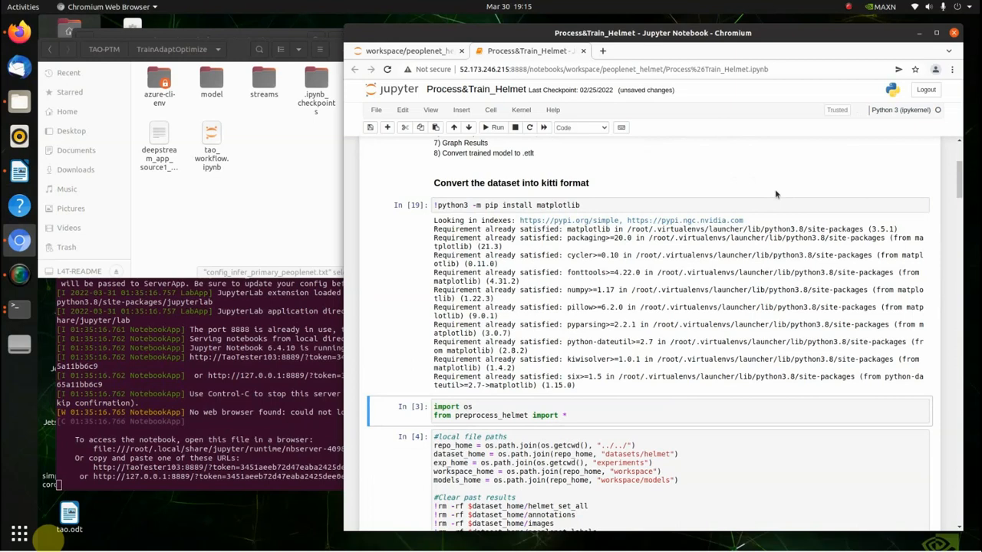
{"action": "mouse_move", "coordinate": [699, 208]}
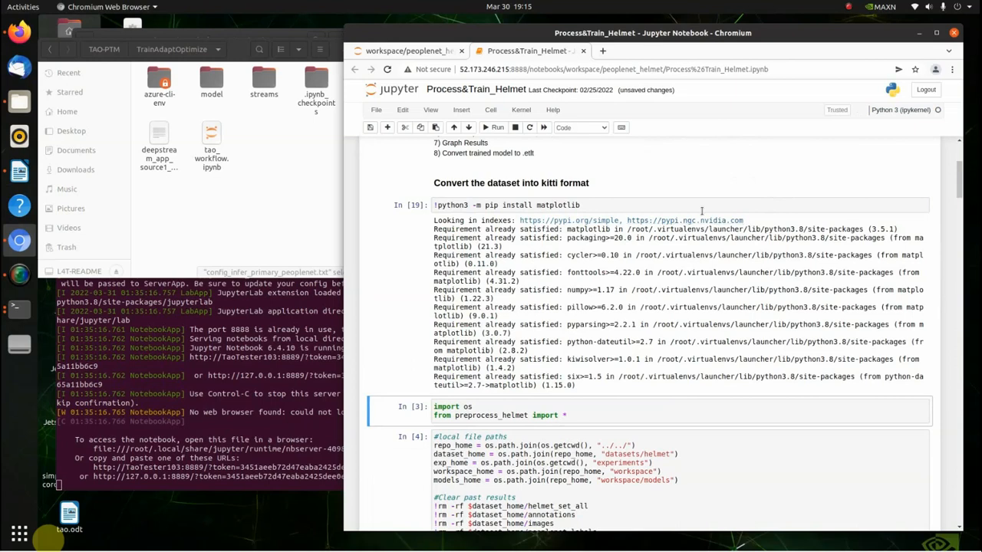
Review the matplotlib install output reporting requirements already satisfied
{"action": "scroll", "scroll_direction": "down", "scroll_amount": 3}
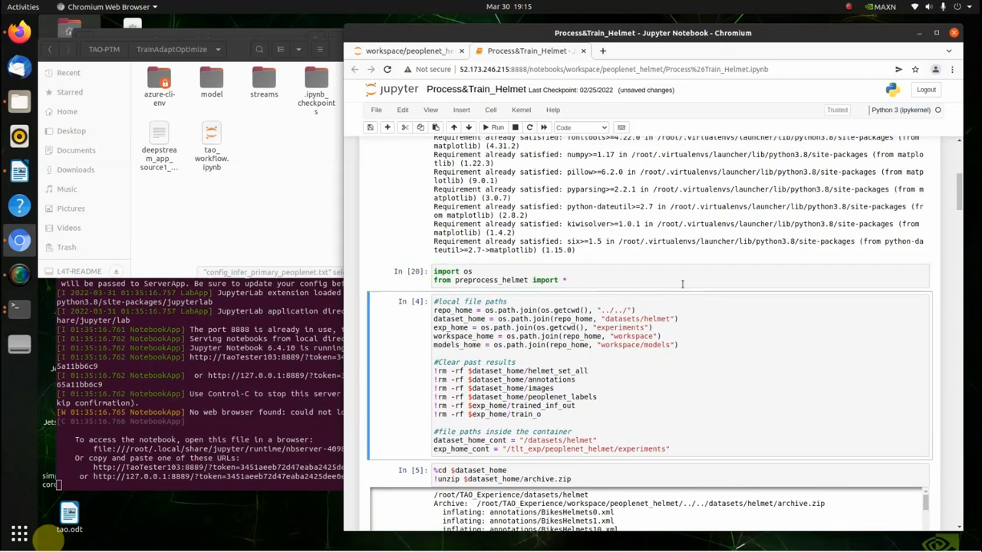
{"action": "scroll", "scroll_direction": "down", "scroll_amount": 3}
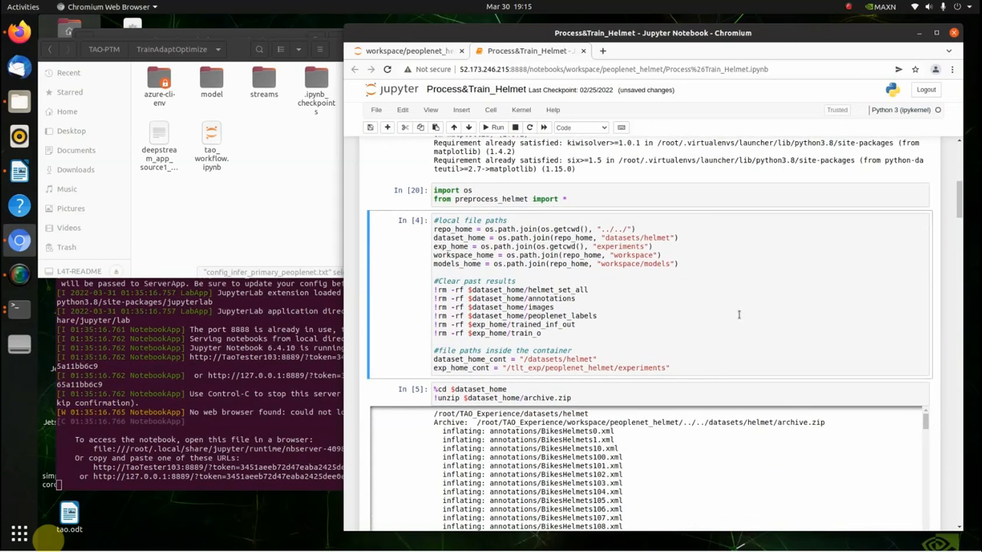
{"action": "mouse_move", "coordinate": [758, 289]}
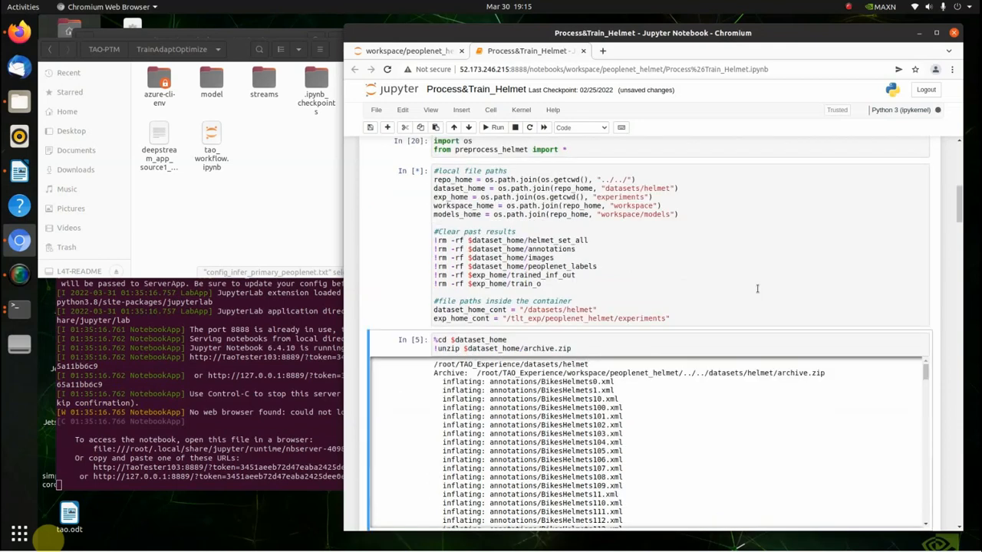
{"action": "scroll", "scroll_direction": "down", "scroll_amount": 3}
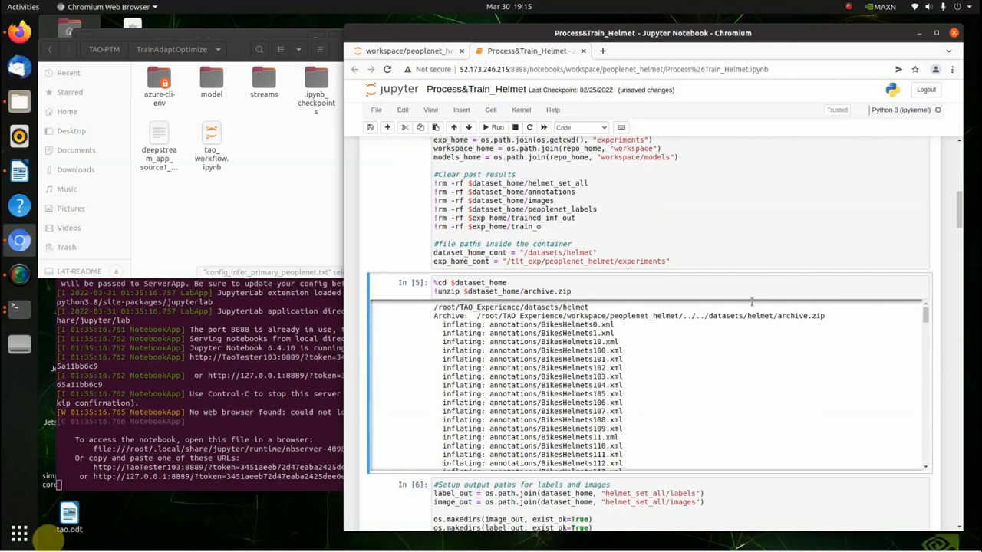
{"action": "scroll", "scroll_direction": "down", "scroll_amount": 3}
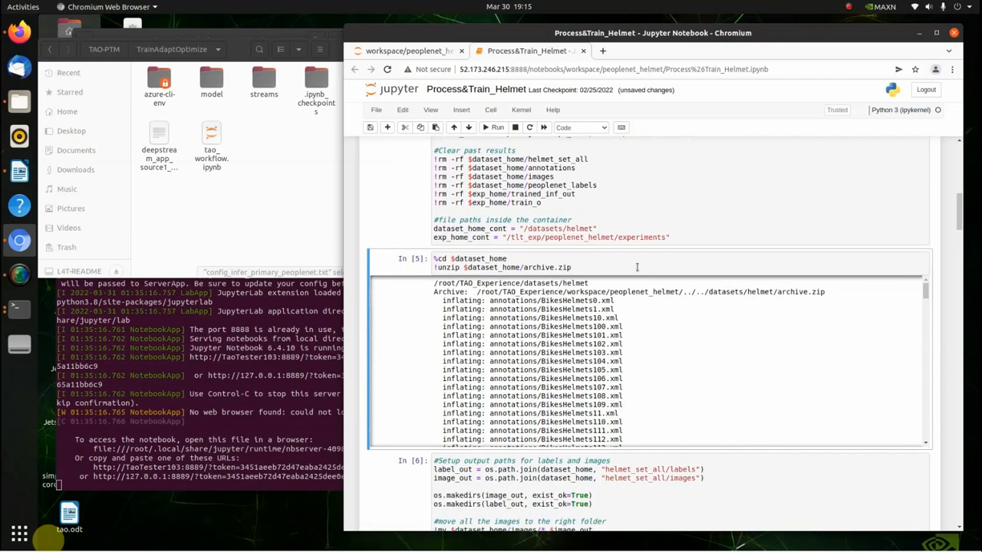
{"action": "left_click", "coordinate": [570, 267]}
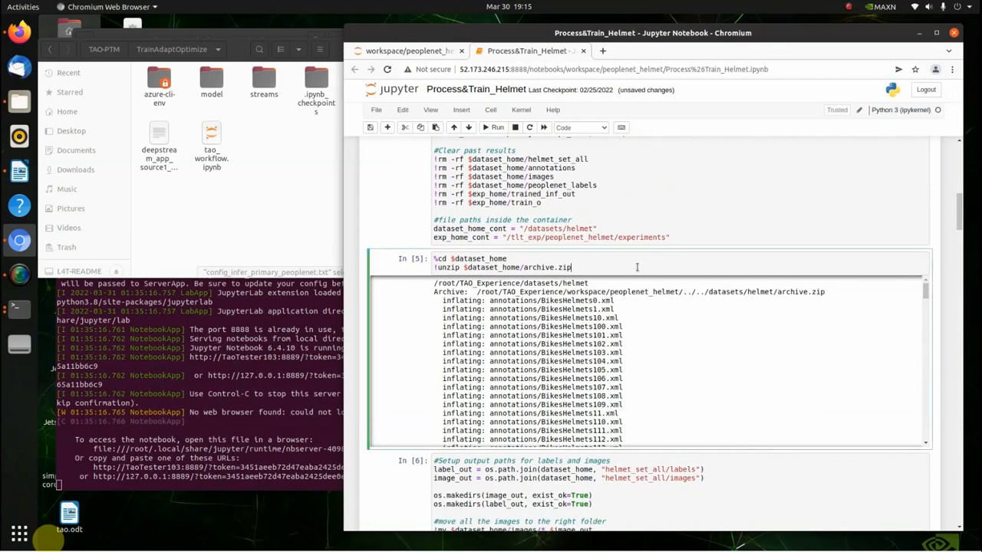
{"action": "left_click", "coordinate": [495, 128]}
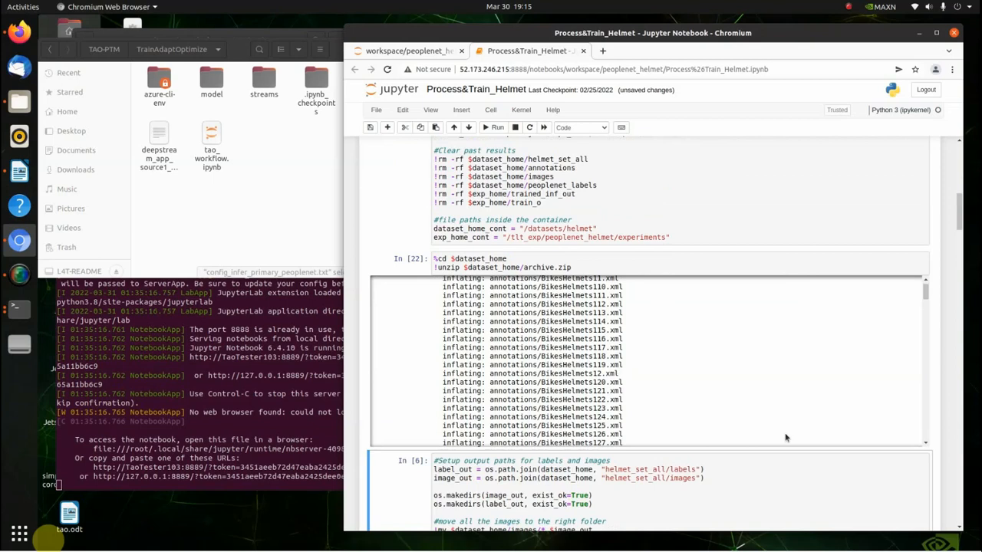
{"action": "scroll", "scroll_direction": "down", "scroll_amount": 3}
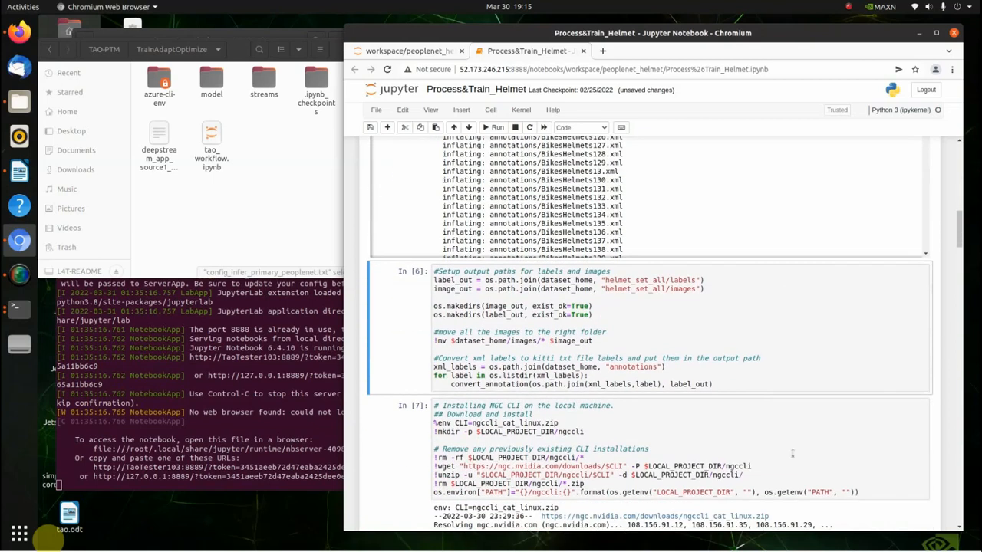
{"action": "mouse_move", "coordinate": [804, 325]}
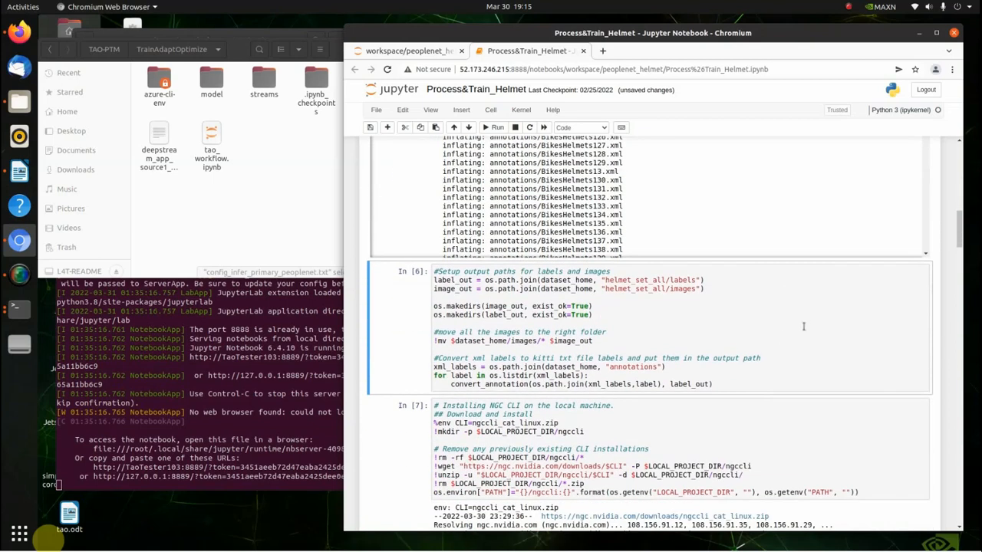
{"action": "left_click", "coordinate": [825, 316]}
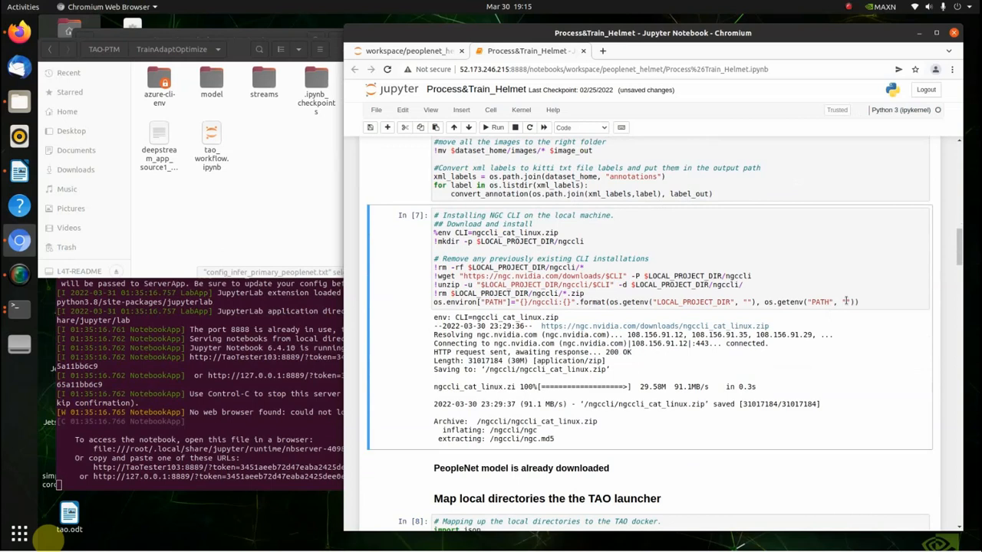
{"action": "mouse_move", "coordinate": [825, 219]}
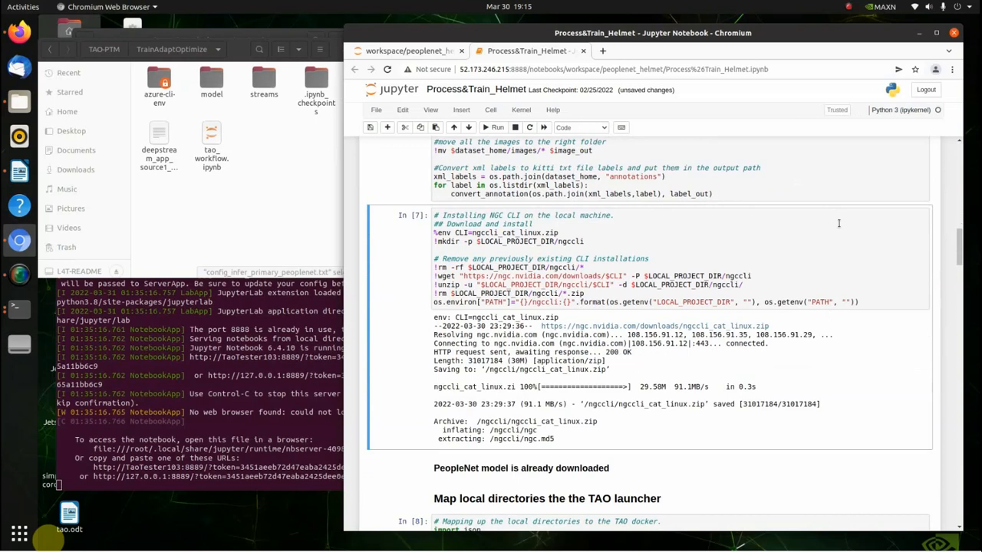
Run the PeopleNet inference cell over the helmet images and watch its progress log
{"action": "left_click", "coordinate": [560, 233]}
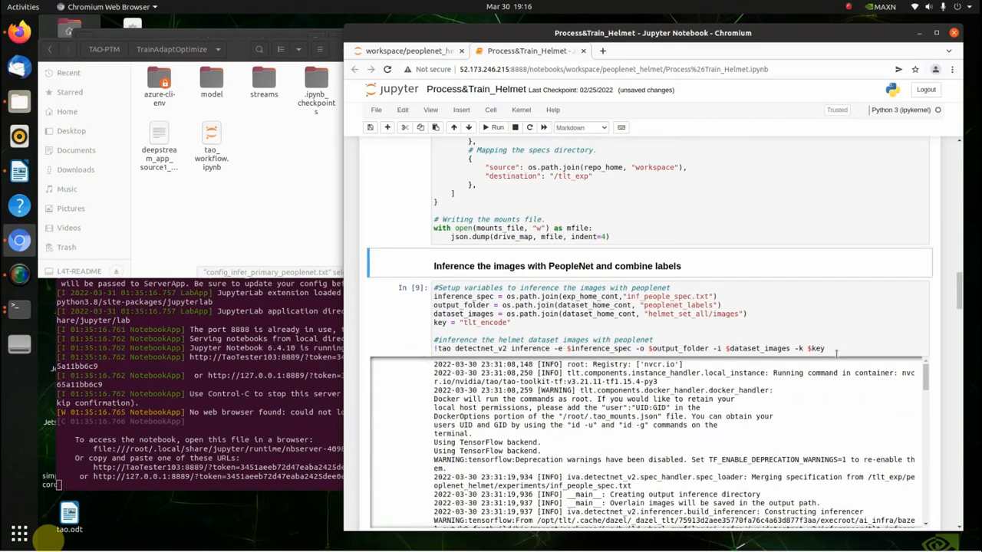
{"action": "scroll", "scroll_direction": "down", "scroll_amount": 3}
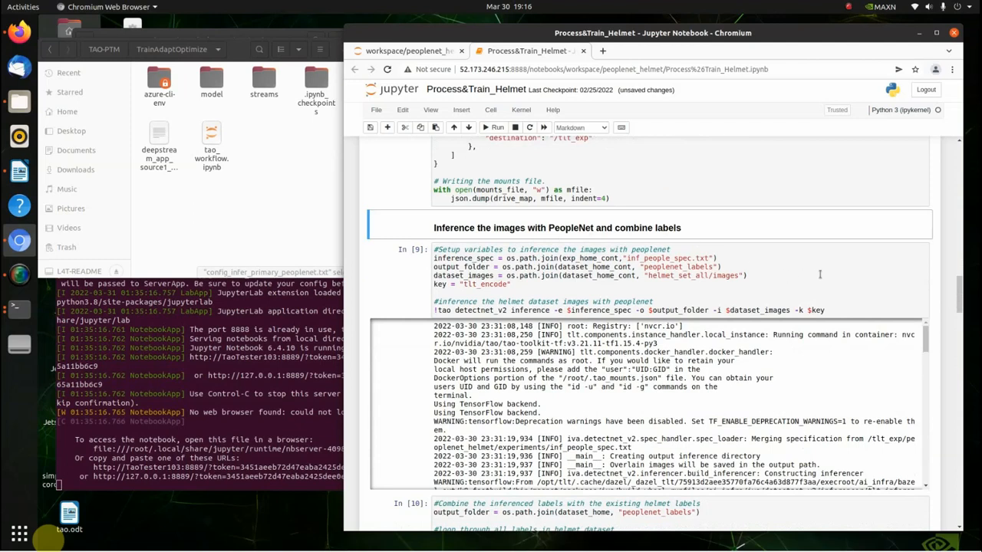
{"action": "mouse_move", "coordinate": [811, 273]}
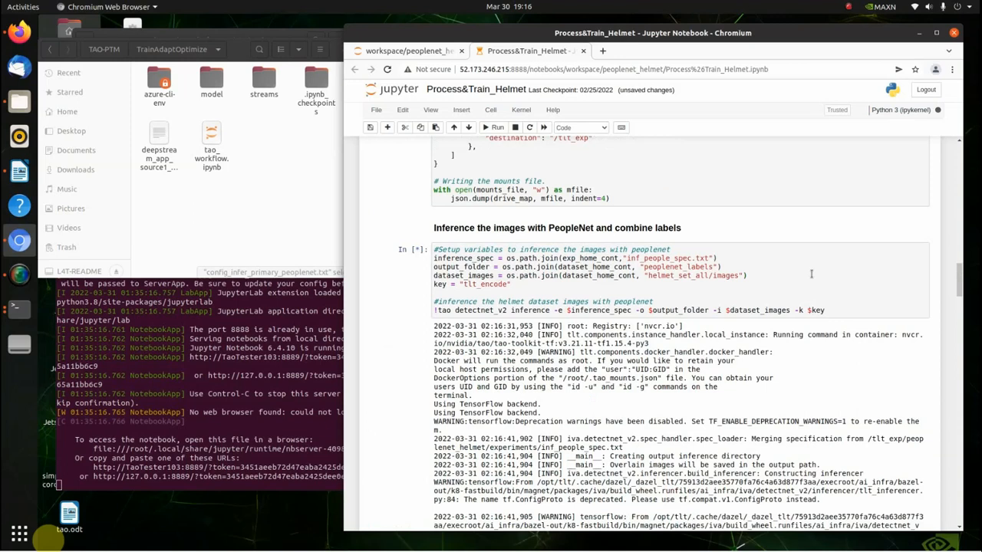
{"action": "mouse_move", "coordinate": [810, 273]}
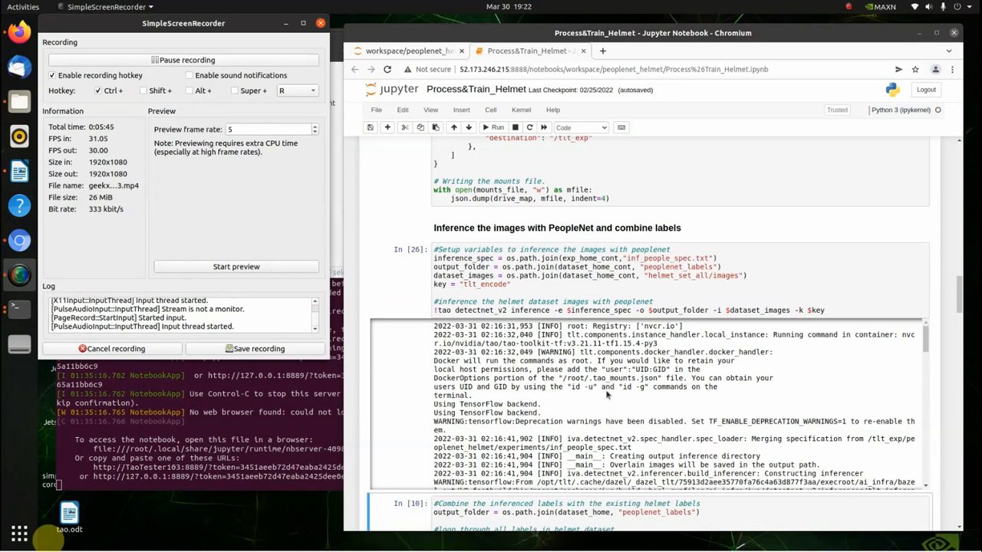
{"action": "mouse_move", "coordinate": [668, 347]}
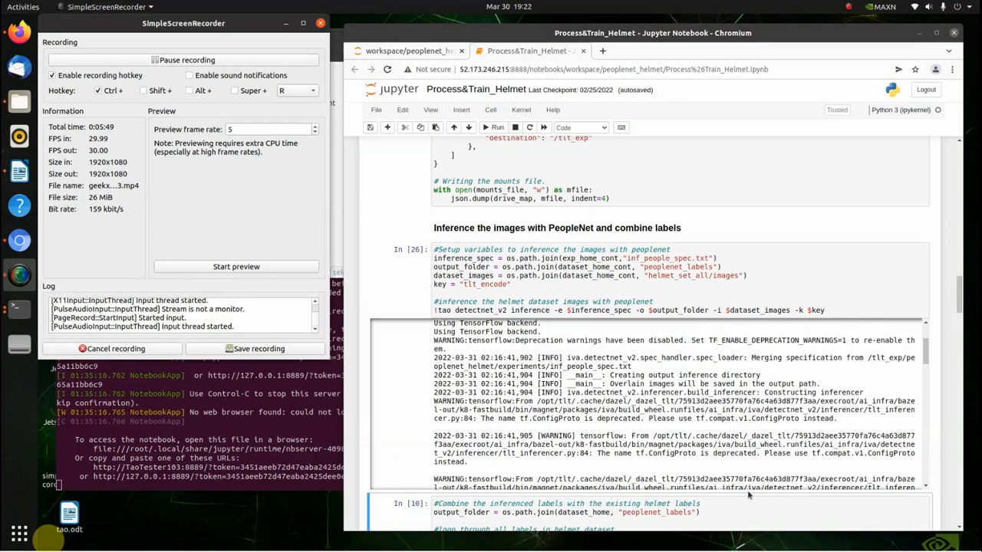
Run the TFRecord generation cell for the combined helmet dataset
{"action": "scroll", "scroll_direction": "down", "scroll_amount": 3}
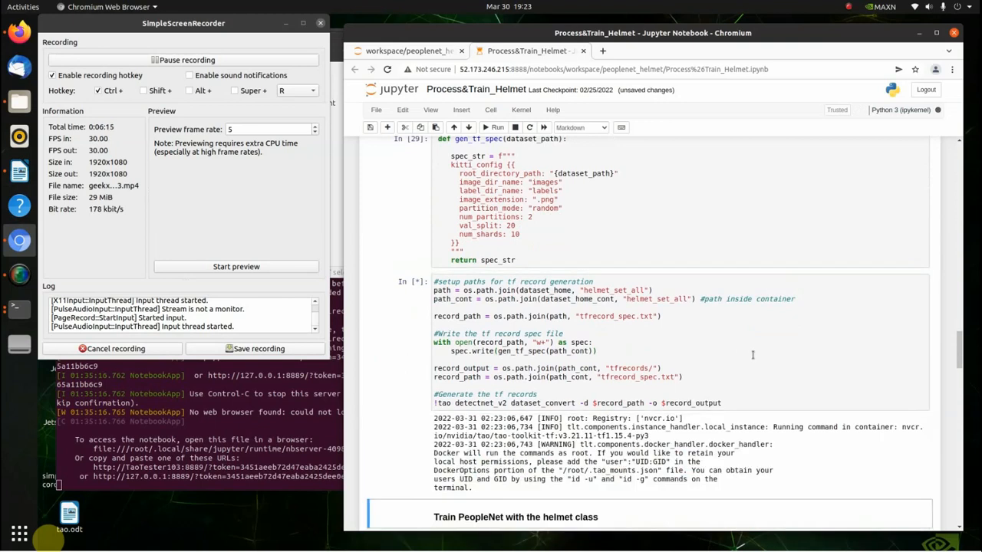
{"action": "scroll", "scroll_direction": "down", "scroll_amount": 3}
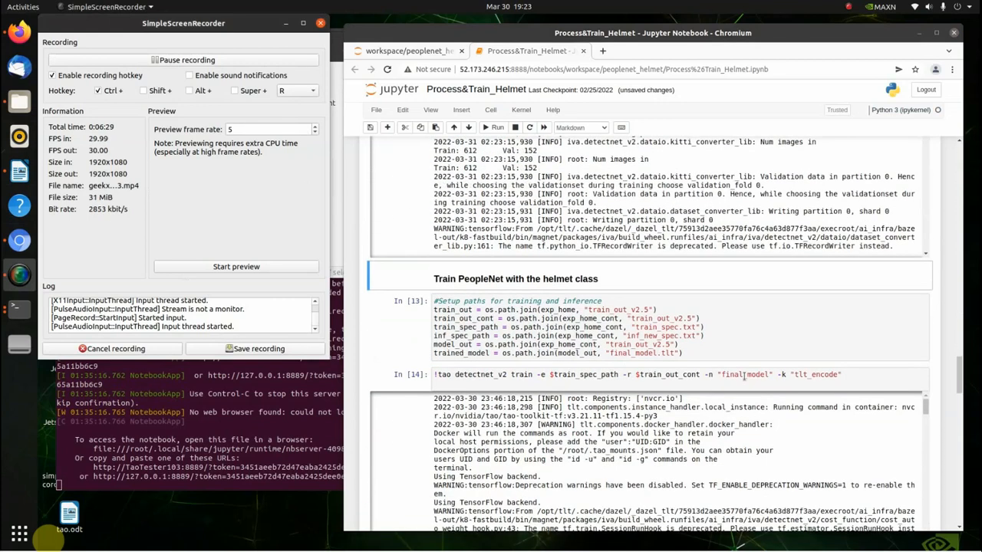
Run the training setup and tao detectnet_v2 train cells for the train_out_v2.5 experiment
{"action": "left_click", "coordinate": [770, 344]}
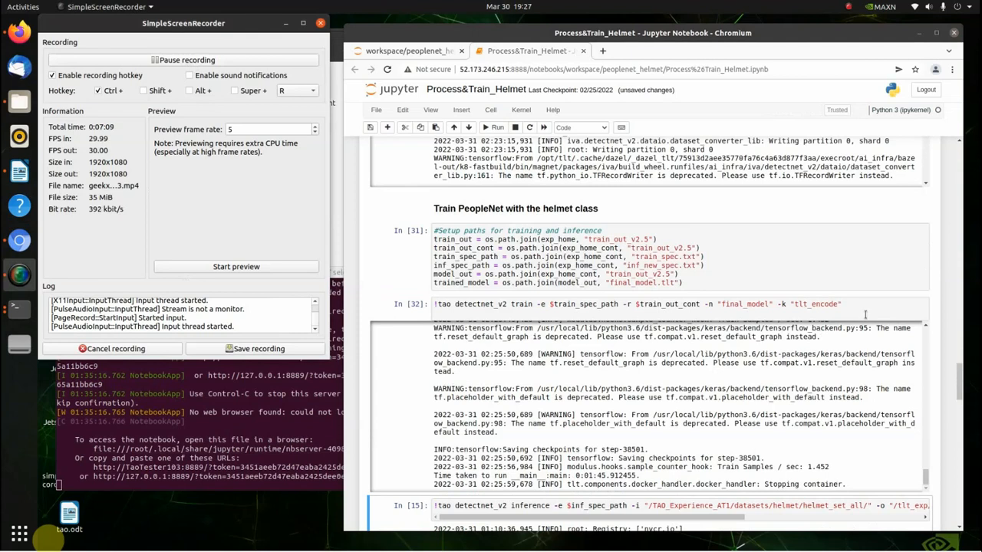
{"action": "mouse_move", "coordinate": [887, 373]}
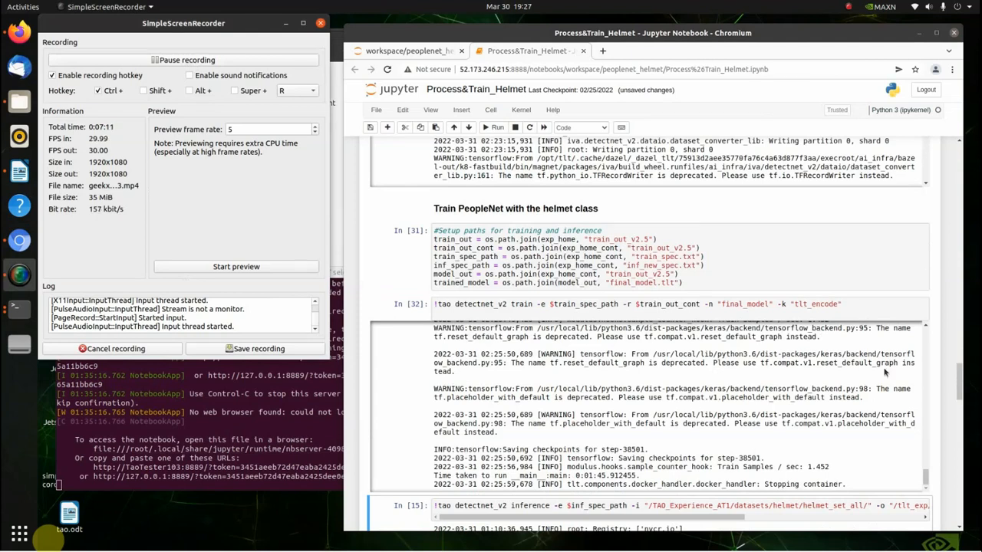
Adjust the tao detectnet_v2 inference cell's paths, run it, and continue down to Graph Results
{"action": "scroll", "scroll_direction": "down", "scroll_amount": 3}
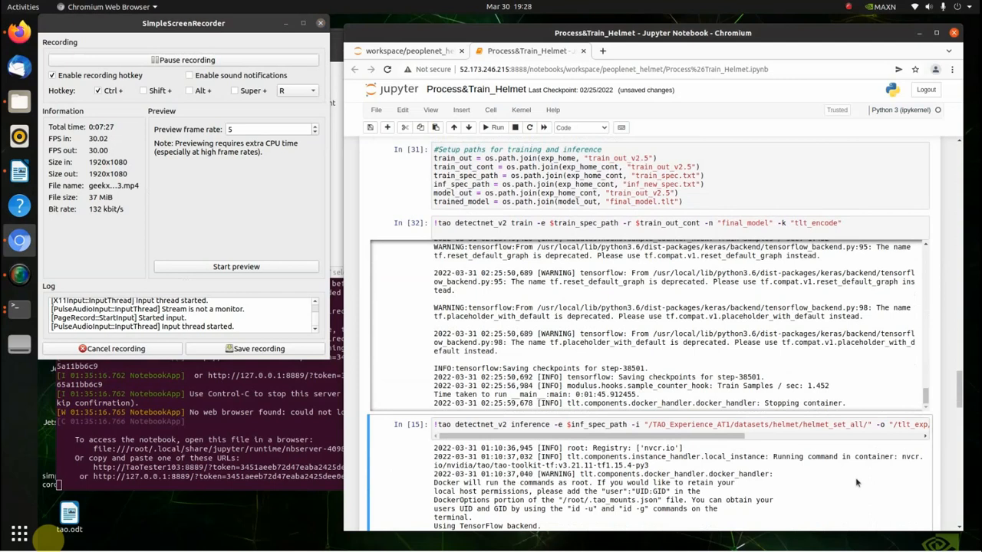
{"action": "scroll", "scroll_direction": "down", "scroll_amount": 3}
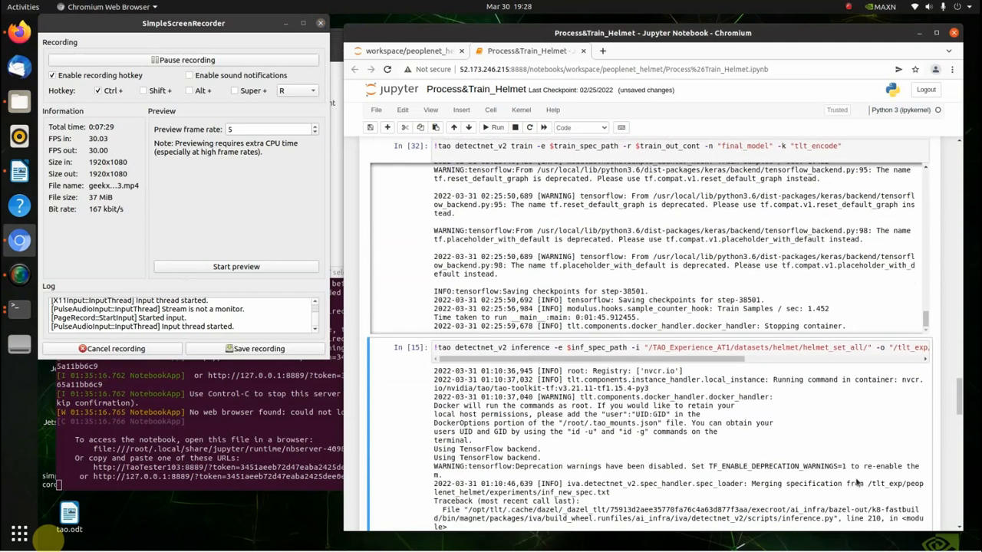
{"action": "scroll", "scroll_direction": "down", "scroll_amount": 3}
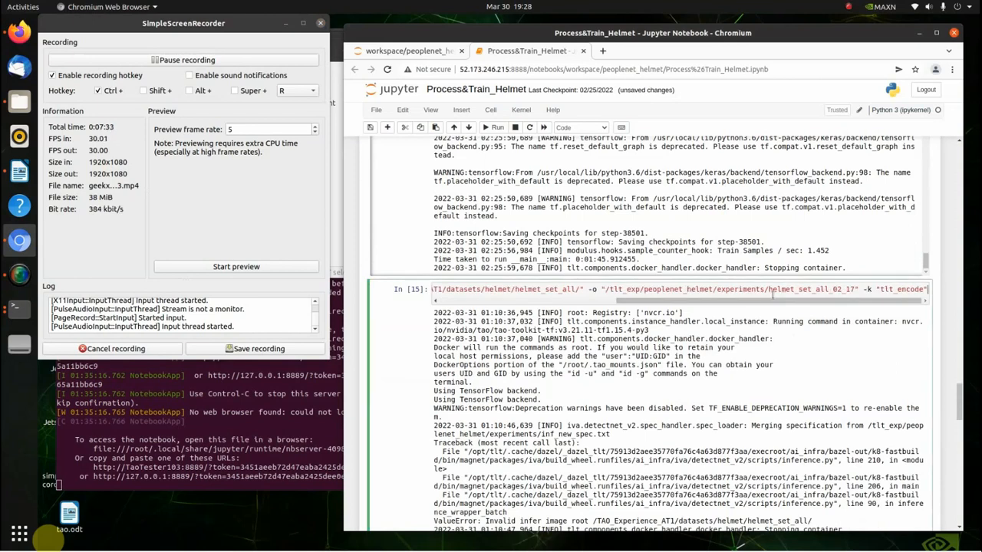
{"action": "left_click", "coordinate": [497, 128]}
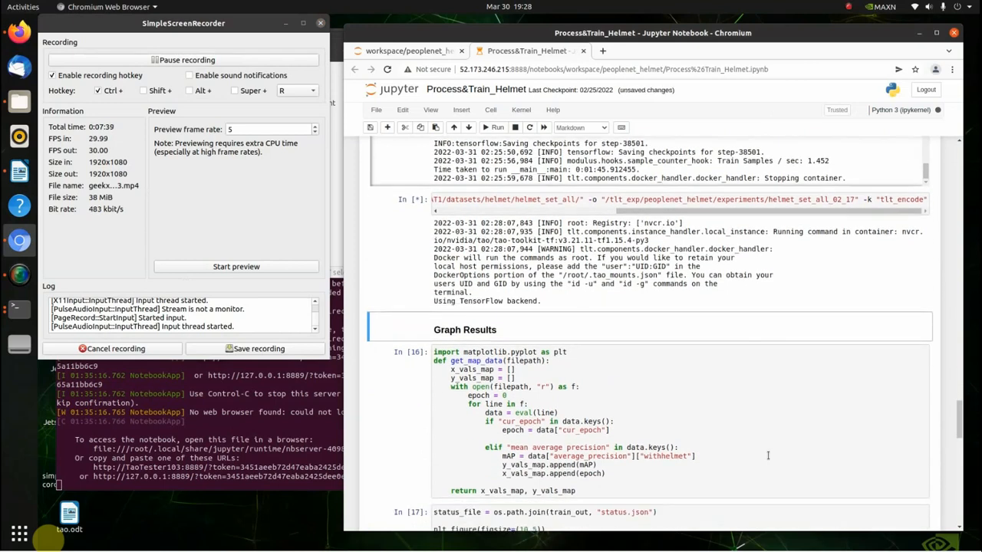
{"action": "scroll", "scroll_direction": "down", "scroll_amount": 3}
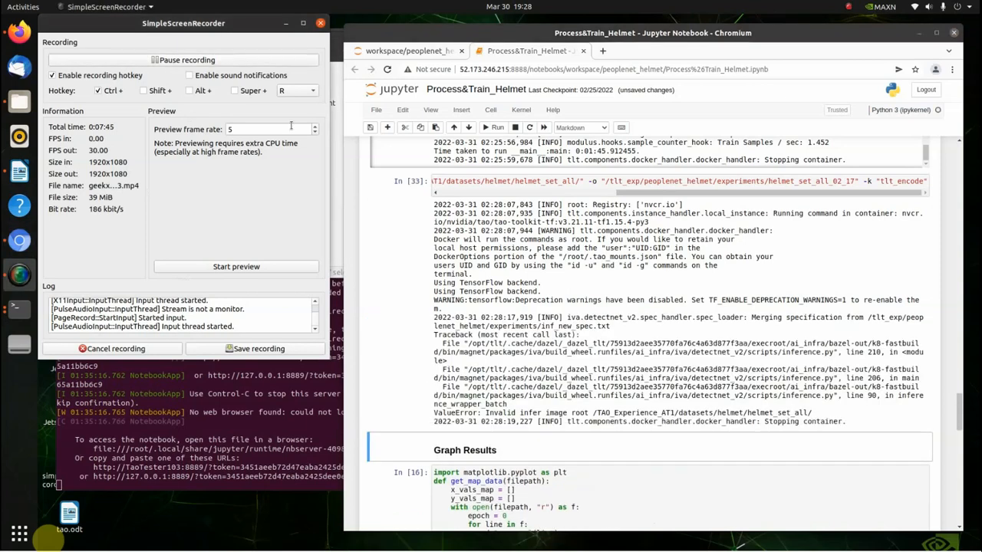
{"action": "scroll", "scroll_direction": "down", "scroll_amount": 3}
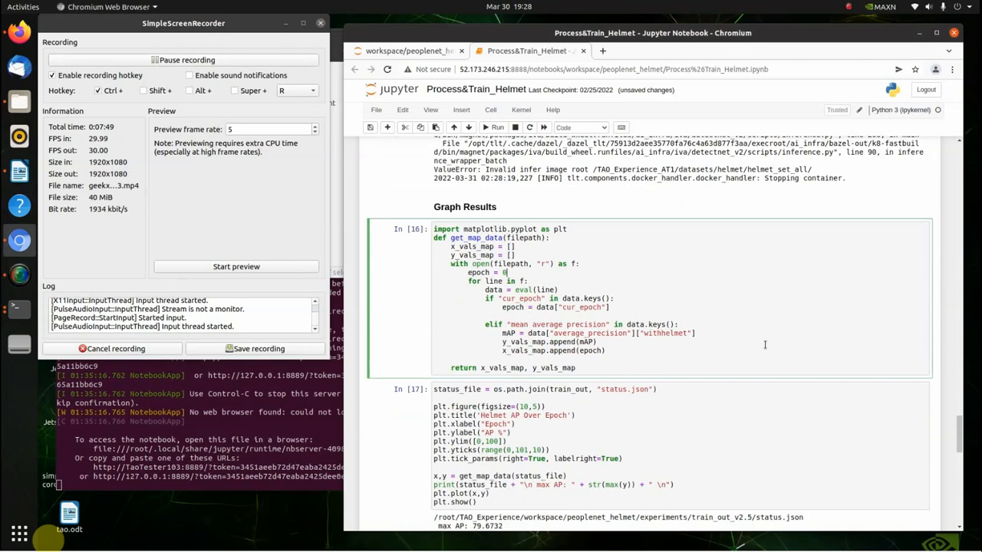
{"action": "scroll", "scroll_direction": "down", "scroll_amount": 3}
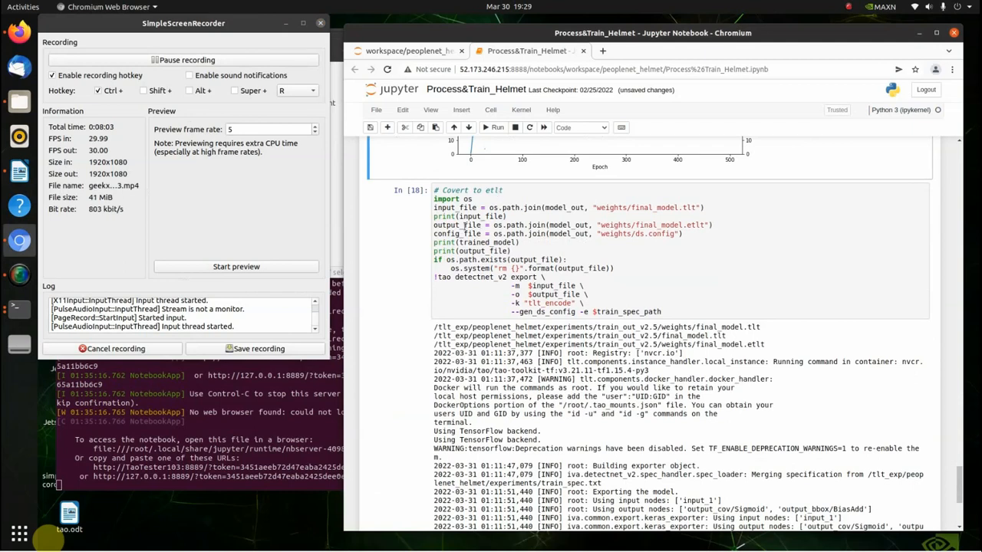
{"action": "mouse_move", "coordinate": [702, 253]}
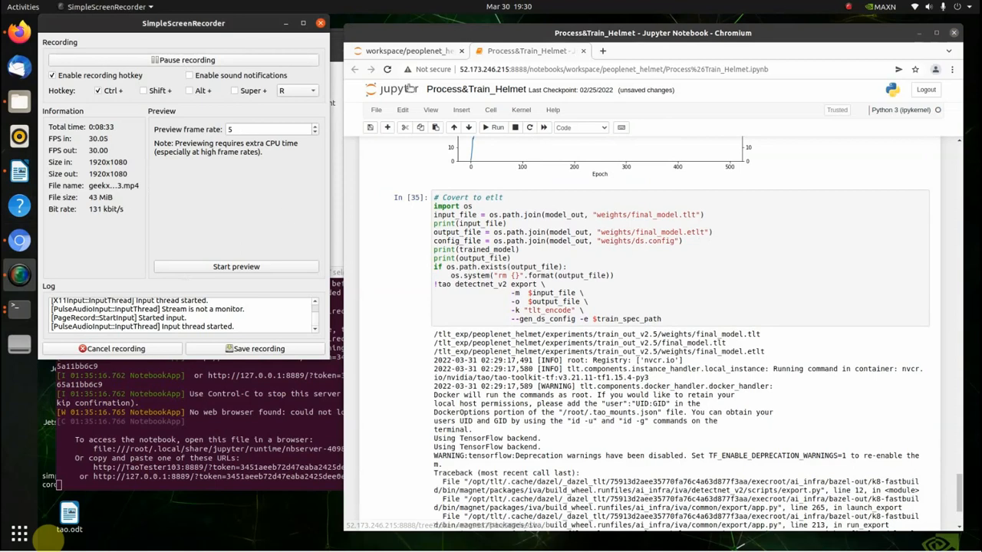
Run the tao detectnet_v2 export to final_model.etlt, then return to the file browser
{"action": "left_click", "coordinate": [407, 50]}
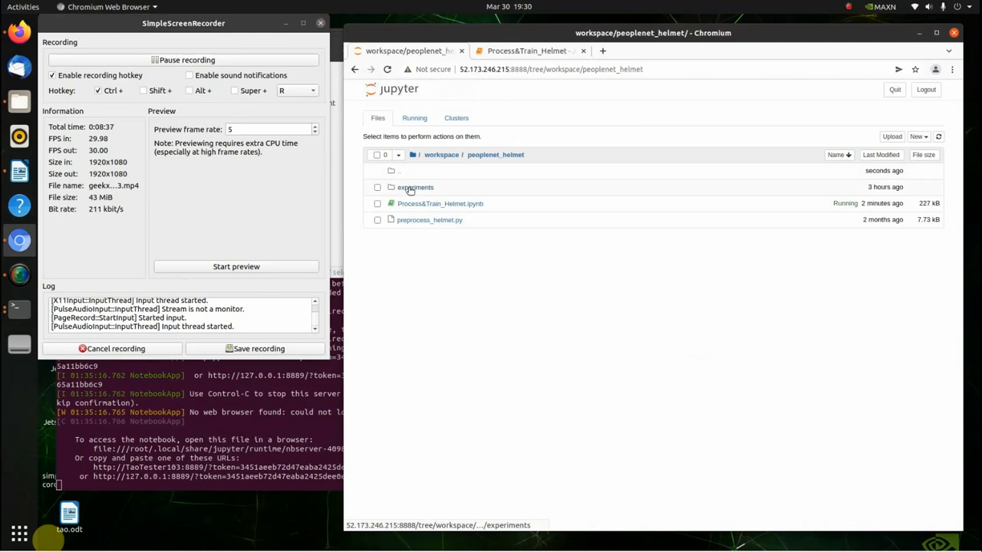
Navigate experiments > train_out_v2.5 > weights to see final_model.etlt and final_model.tlt
{"action": "left_click", "coordinate": [416, 187]}
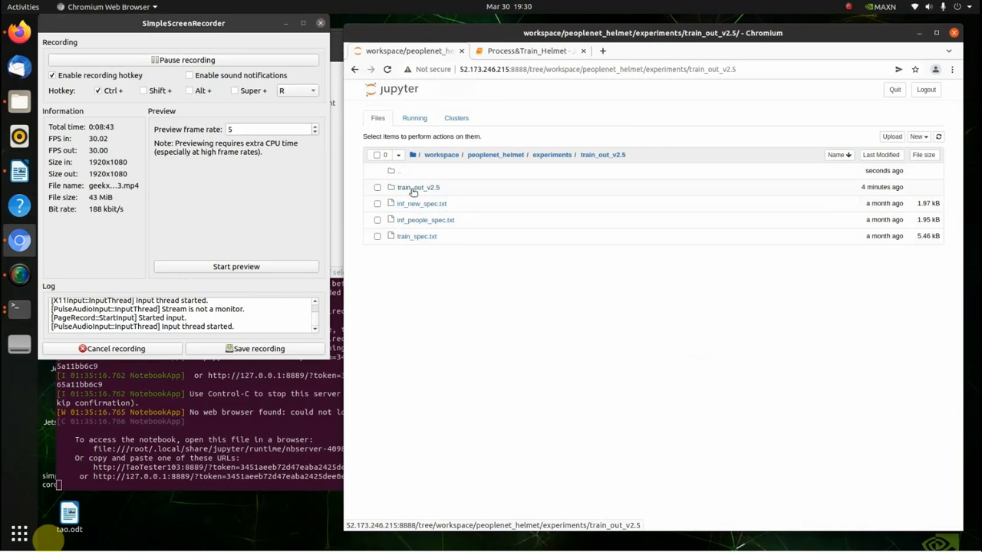
{"action": "left_click", "coordinate": [417, 187]}
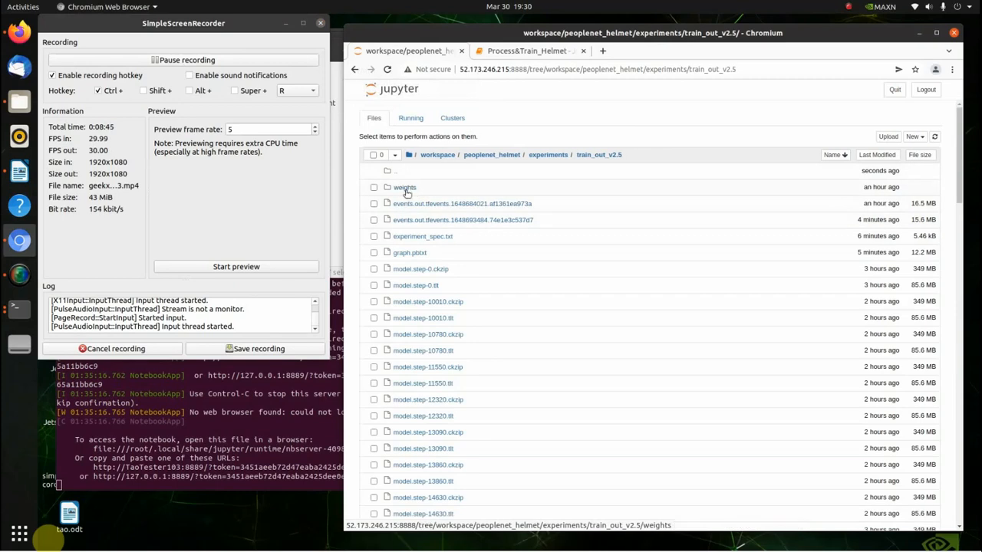
{"action": "left_click", "coordinate": [405, 187]}
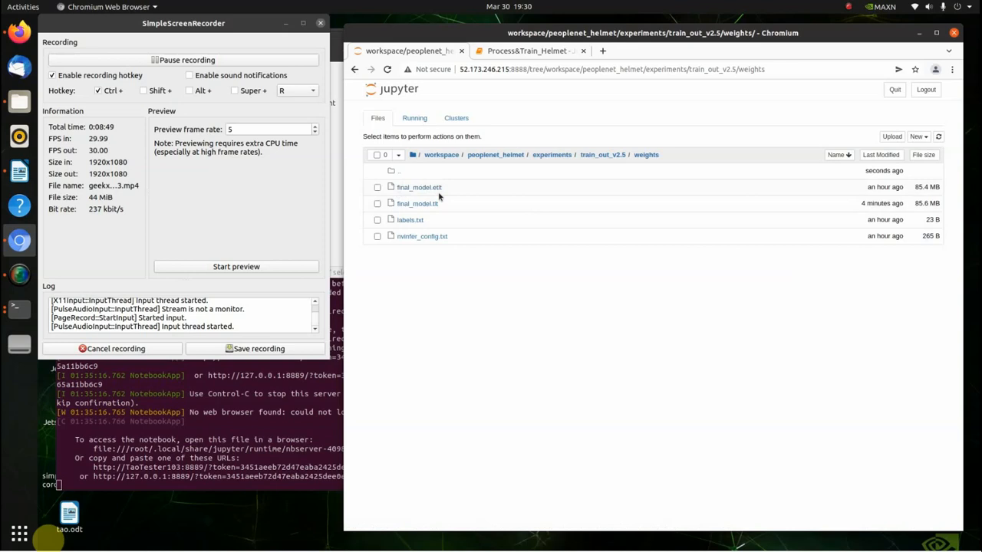
{"action": "mouse_move", "coordinate": [428, 230]}
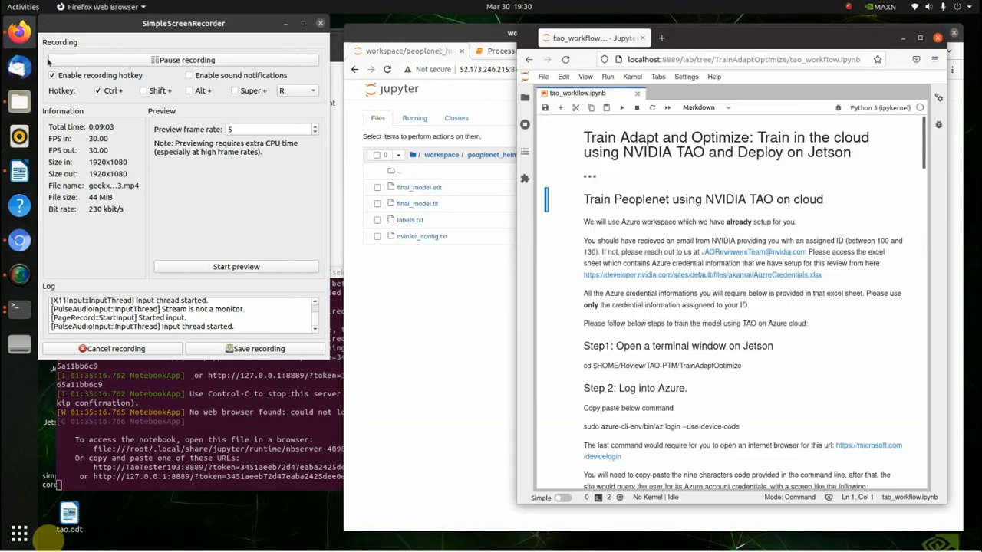
Scroll tao_workflow.ipynb down to Step 8: Download the trained model to Jetson
{"action": "scroll", "scroll_direction": "down", "scroll_amount": 3}
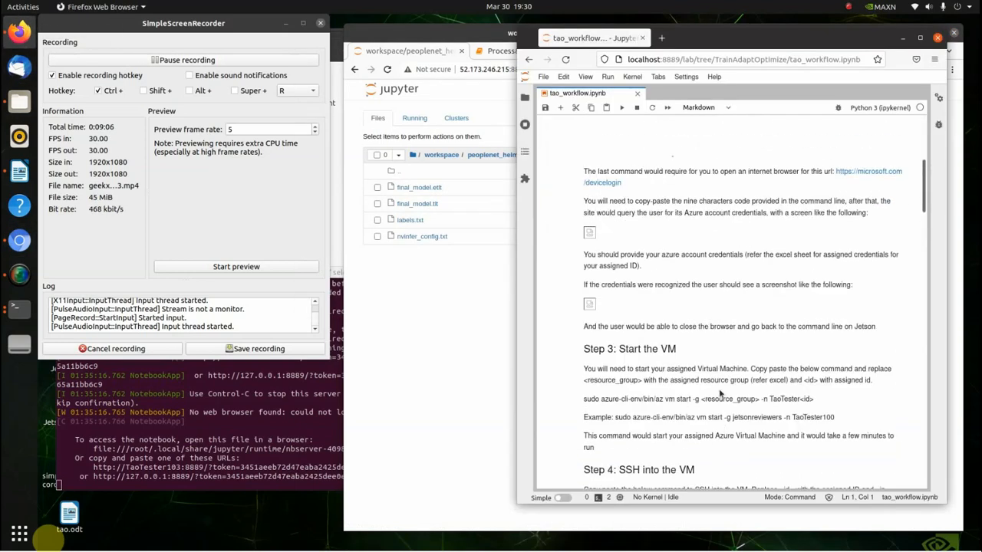
{"action": "scroll", "scroll_direction": "down", "scroll_amount": 3}
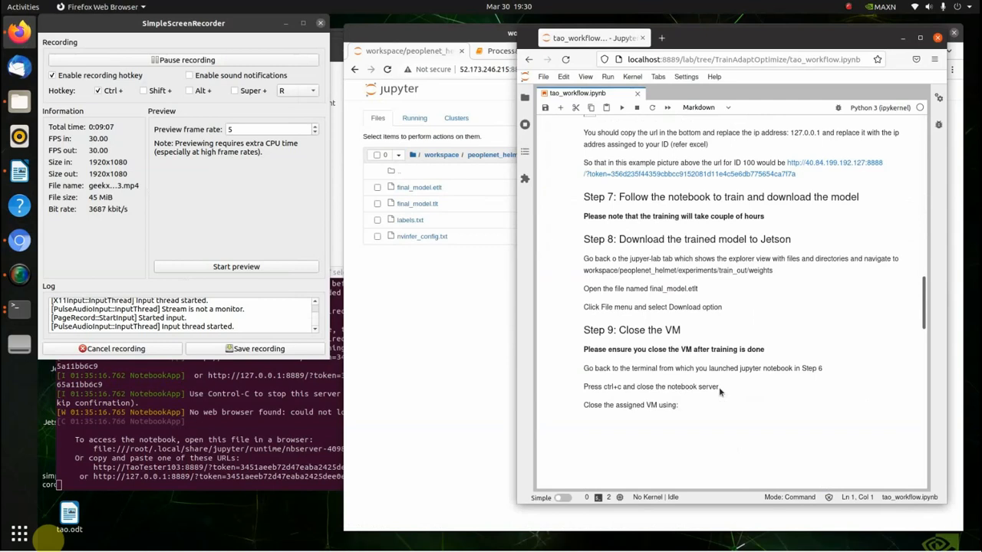
{"action": "scroll", "scroll_direction": "down", "scroll_amount": 3}
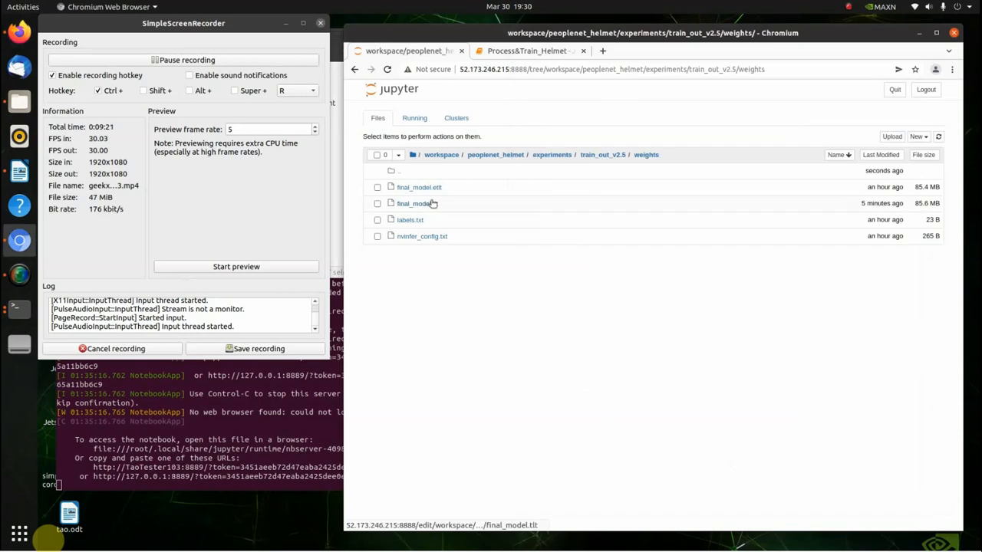
Download final_model.etlt from the train_out_v2.5 weights folder in the Jupyter file browser
{"action": "left_click", "coordinate": [377, 187]}
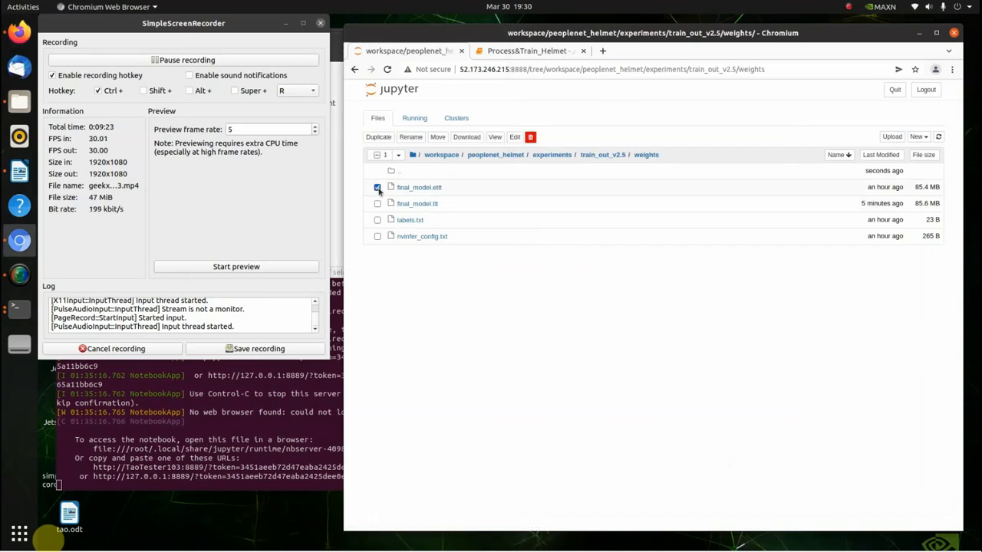
{"action": "left_click", "coordinate": [467, 137]}
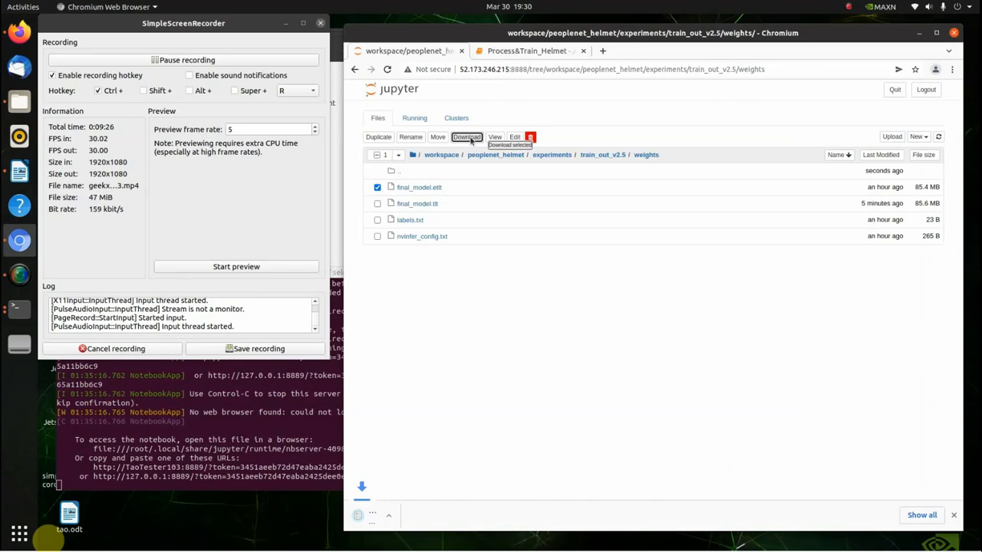
{"action": "left_click", "coordinate": [466, 136]}
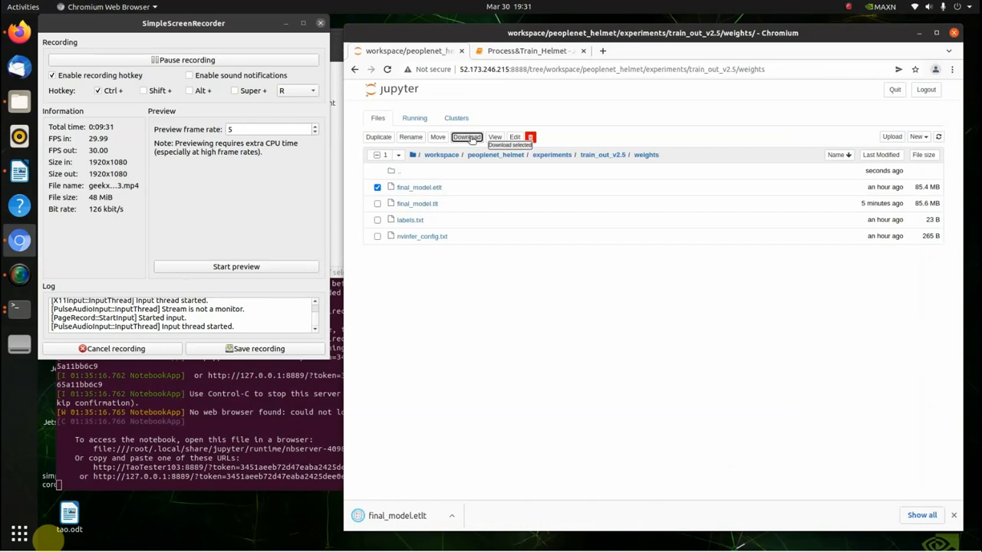
{"action": "left_click", "coordinate": [466, 136]}
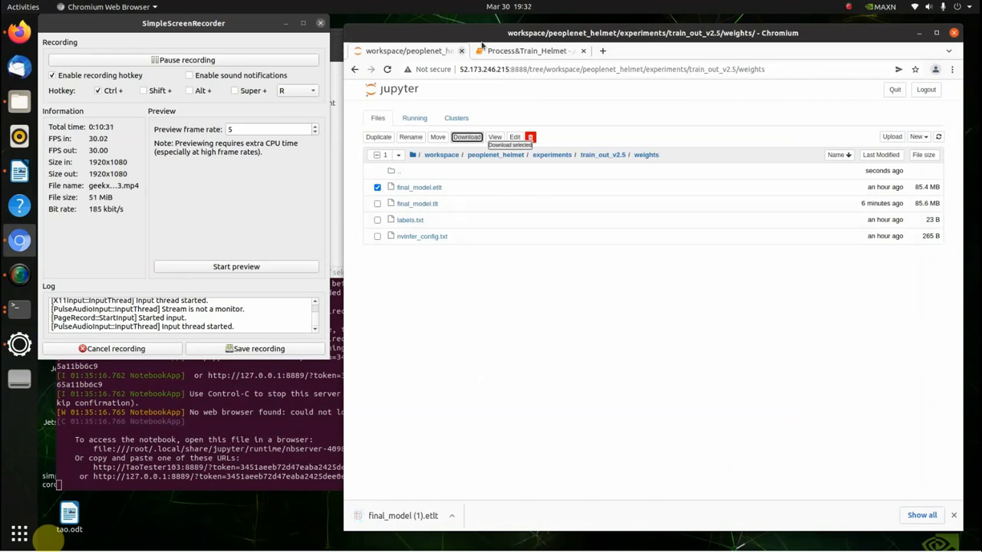
Return to the Process&Train_Helmet notebook and scroll to the next section
{"action": "left_click", "coordinate": [528, 50]}
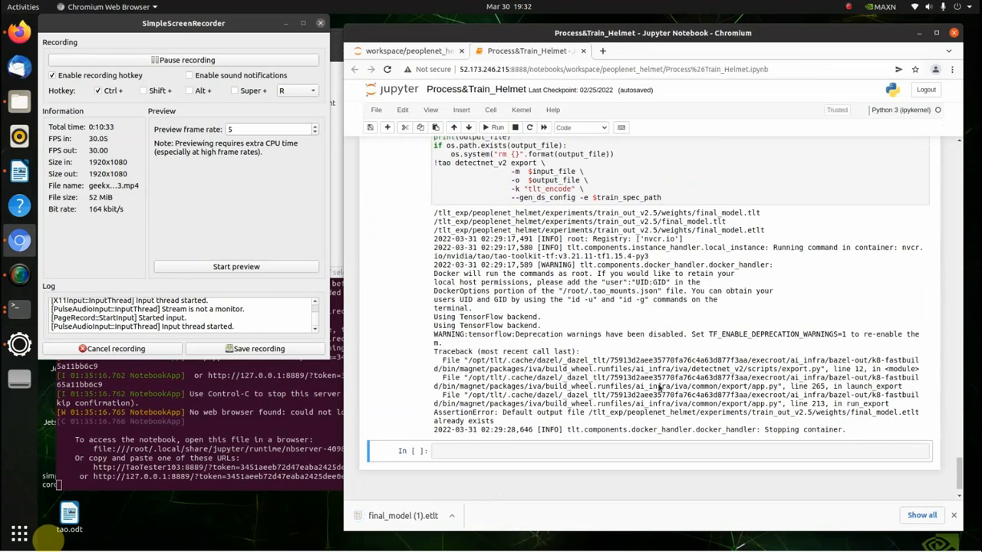
{"action": "scroll", "scroll_direction": "down", "scroll_amount": 3}
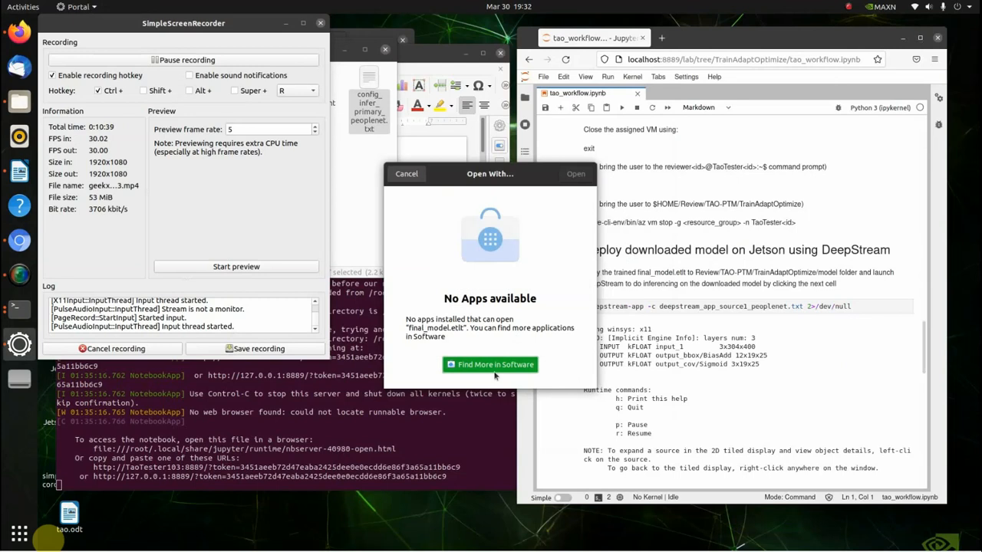
Dismiss the 'Open with' prompt and scroll tao_workflow to the Deploy downloaded model on Jetson section
{"action": "left_click", "coordinate": [405, 173]}
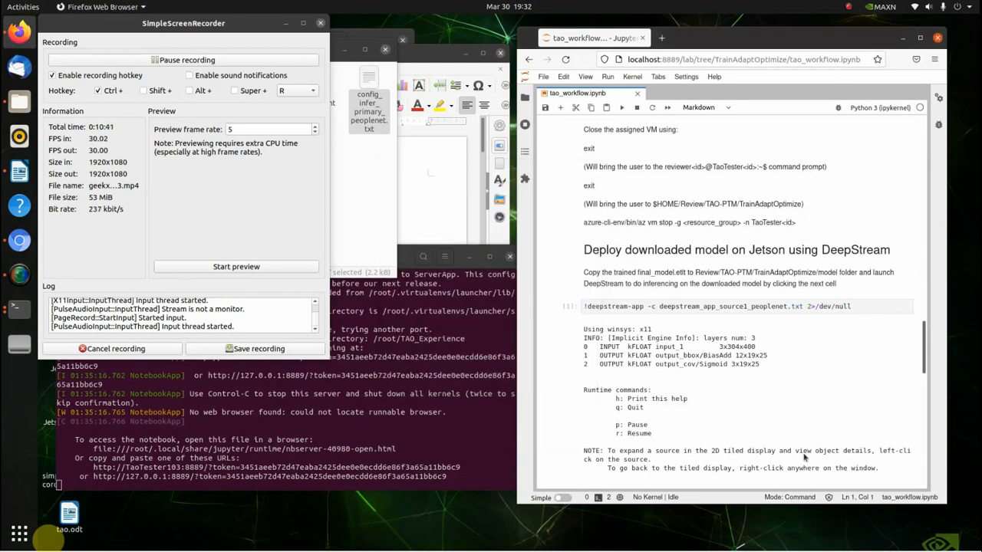
{"action": "scroll", "scroll_direction": "down", "scroll_amount": 3}
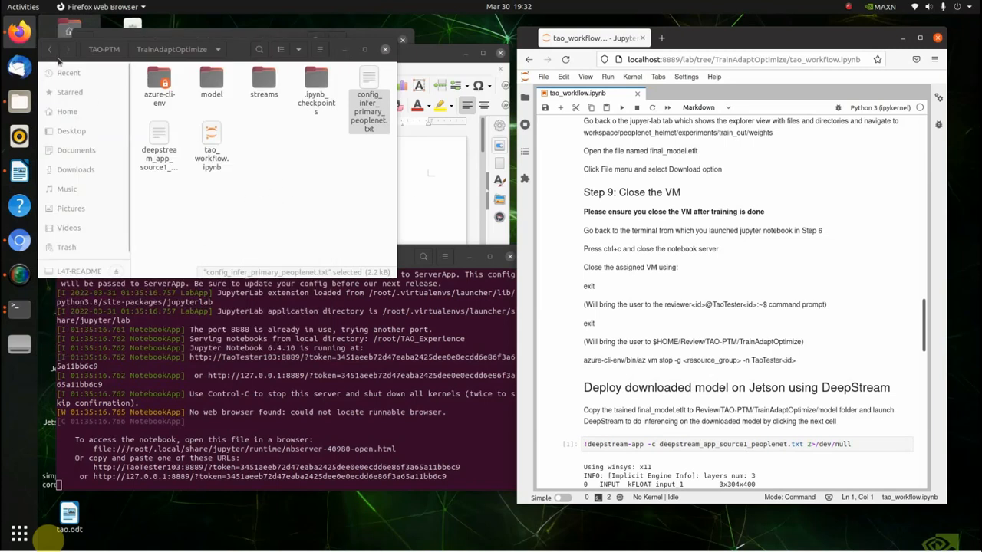
Copy the downloaded final_model.etlt from the Downloads folder
{"action": "left_click", "coordinate": [75, 169]}
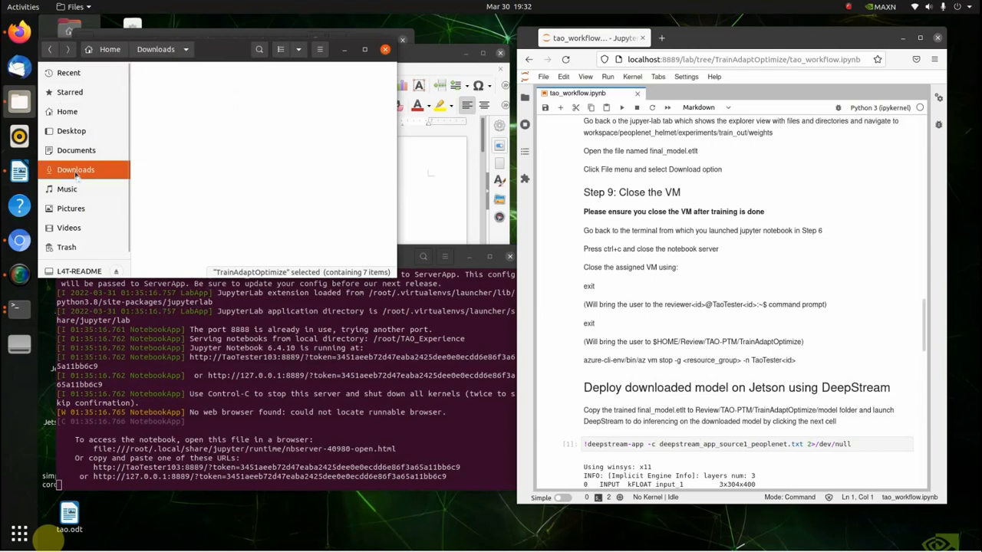
{"action": "left_click", "coordinate": [76, 169]}
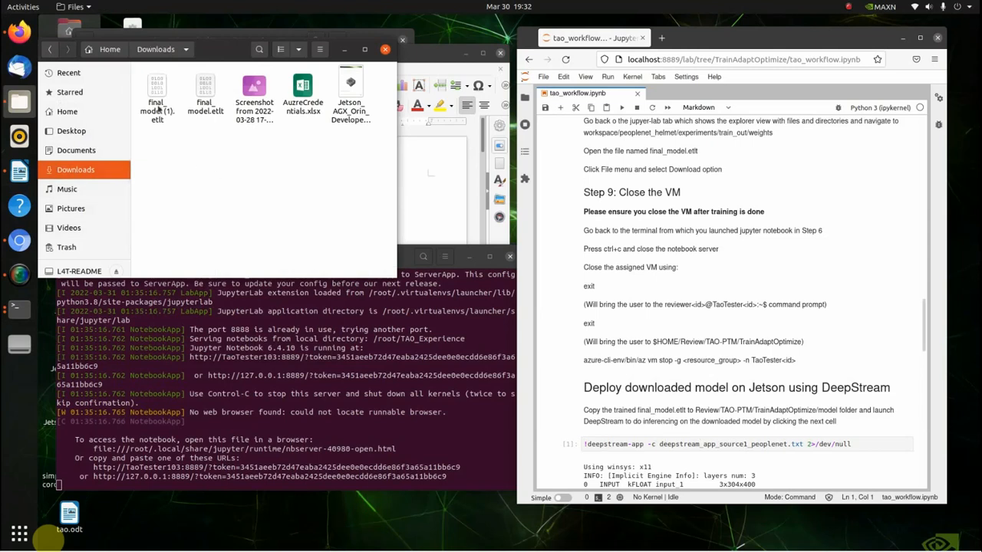
{"action": "right_click", "coordinate": [156, 99]}
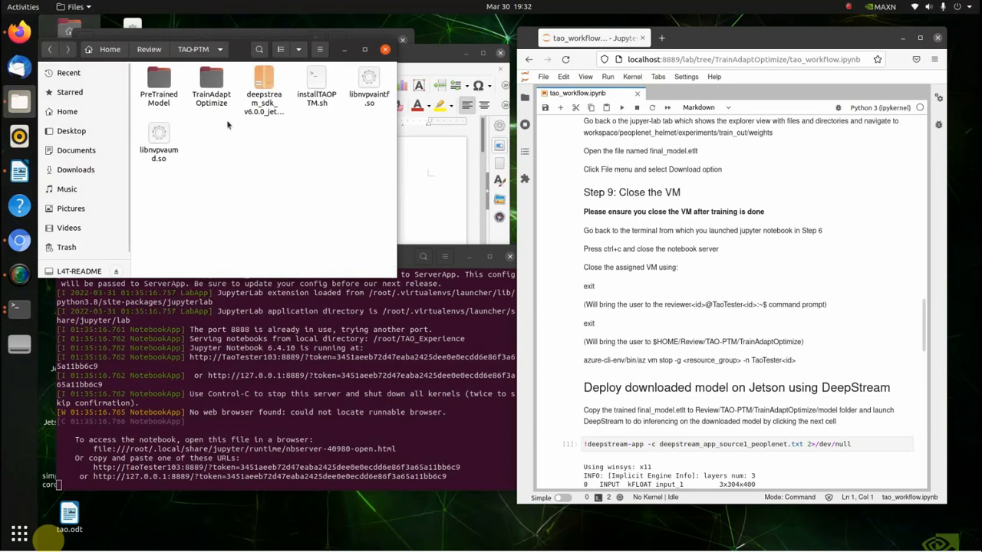
Paste final_model.etlt into the TrainAdaptOptimize/model folder beside labels.txt
{"action": "double_click", "coordinate": [211, 83]}
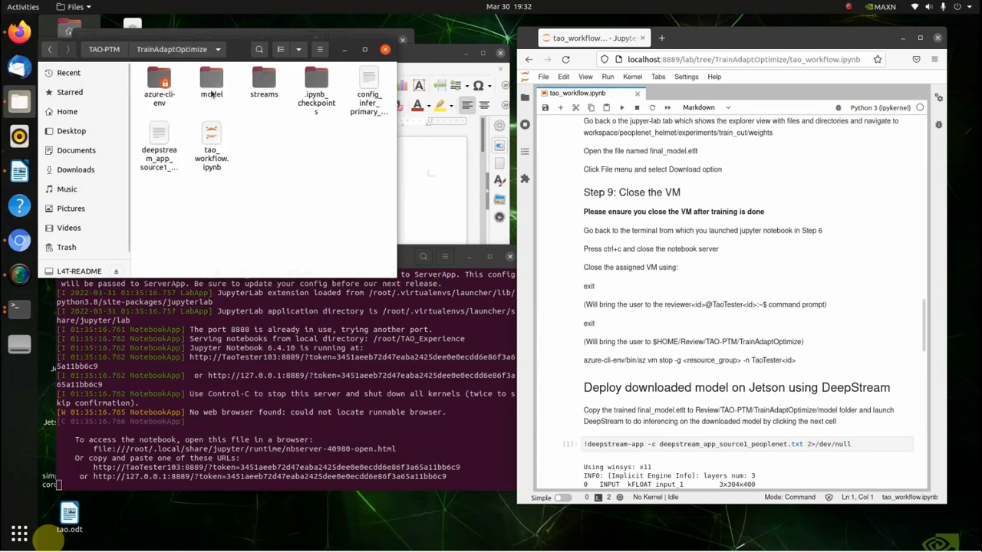
{"action": "double_click", "coordinate": [212, 80]}
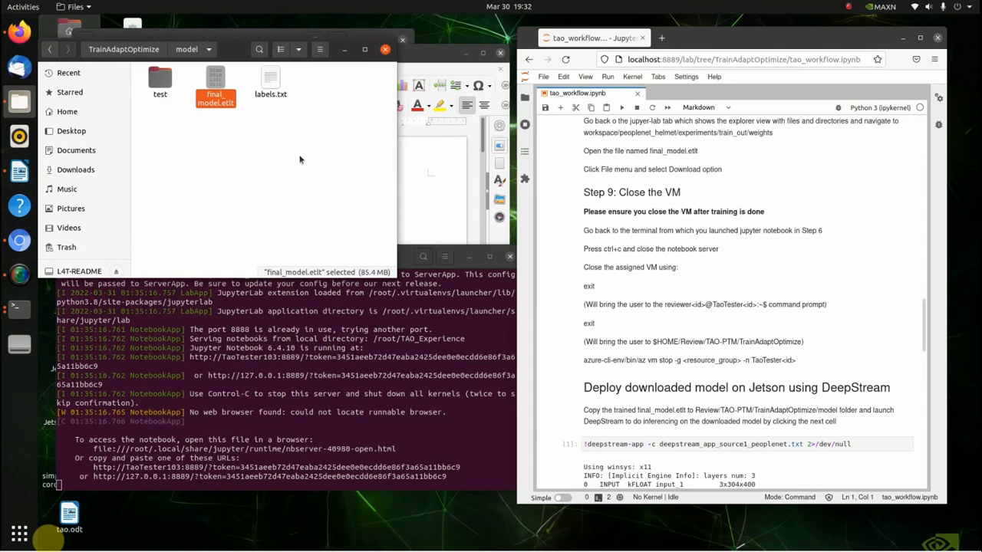
{"action": "scroll", "scroll_direction": "down", "scroll_amount": 3}
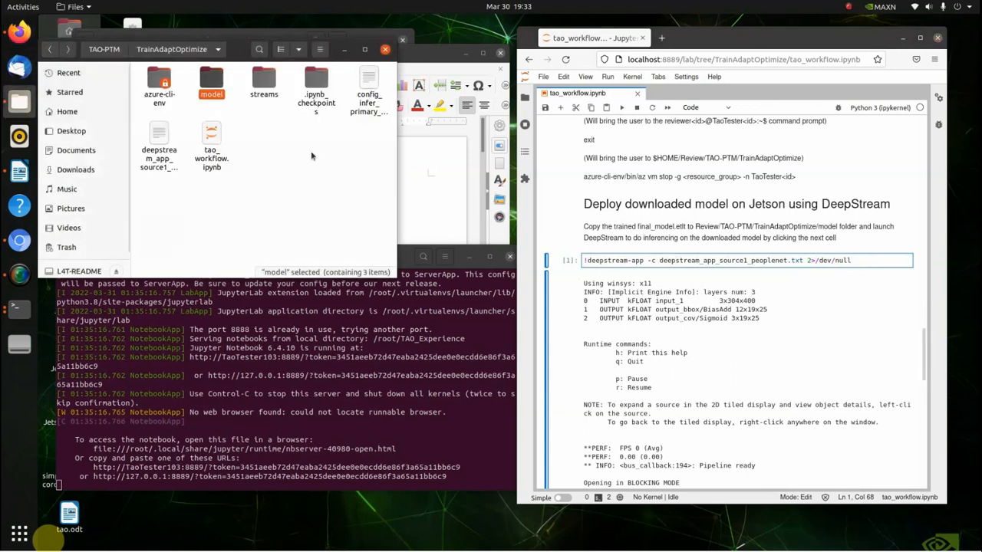
{"action": "left_click", "coordinate": [159, 151]}
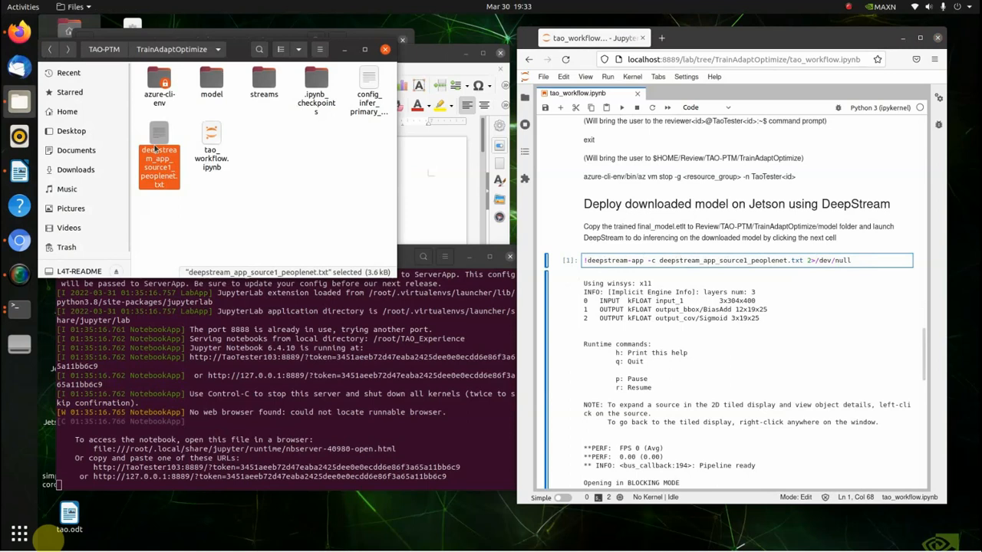
{"action": "double_click", "coordinate": [159, 157]}
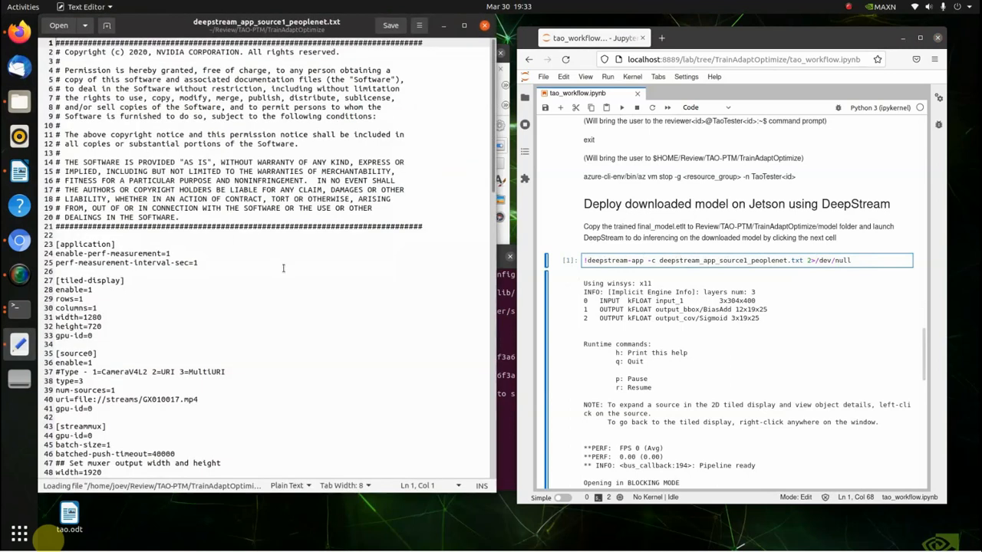
{"action": "scroll", "scroll_direction": "down", "scroll_amount": 3}
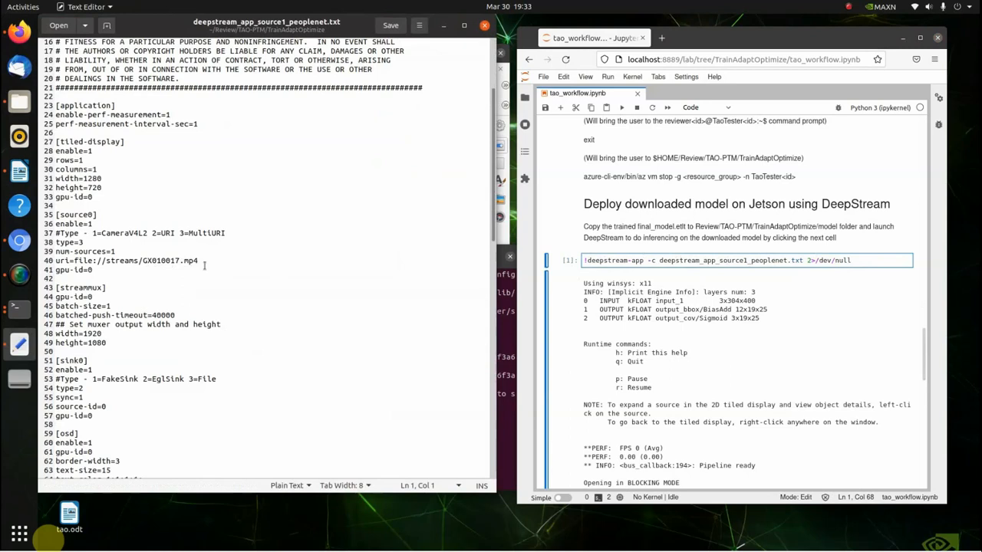
{"action": "scroll", "scroll_direction": "down", "scroll_amount": 3}
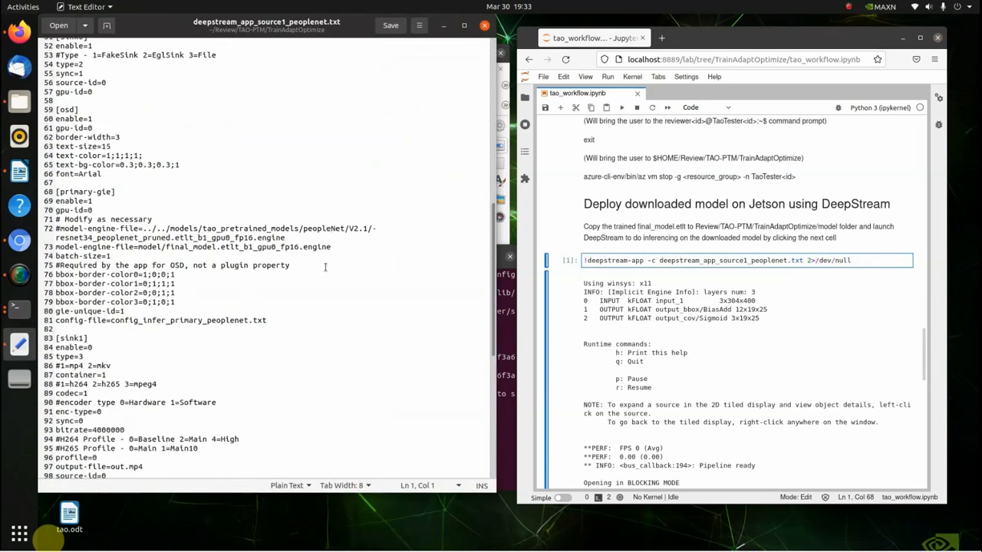
{"action": "scroll", "scroll_direction": "down", "scroll_amount": 3}
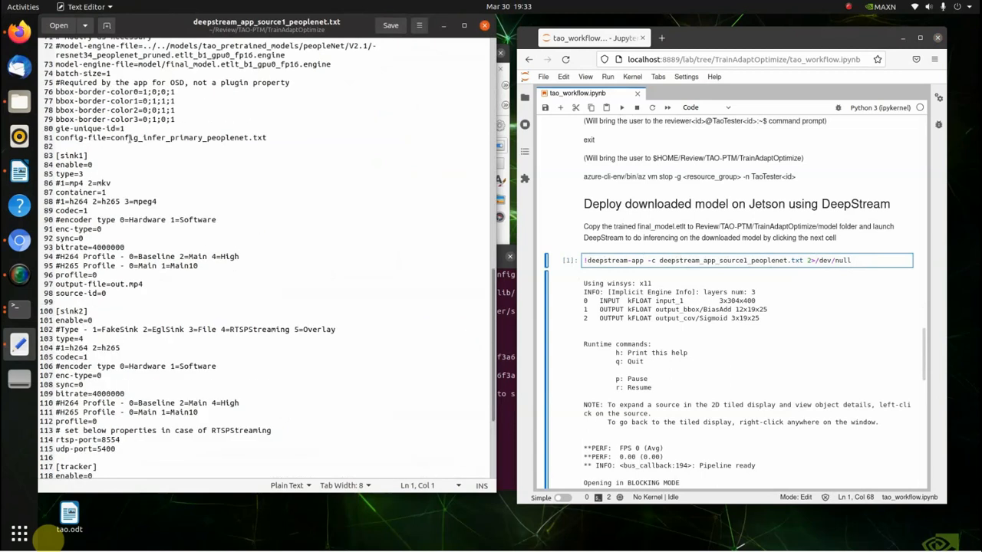
{"action": "mouse_move", "coordinate": [246, 138]}
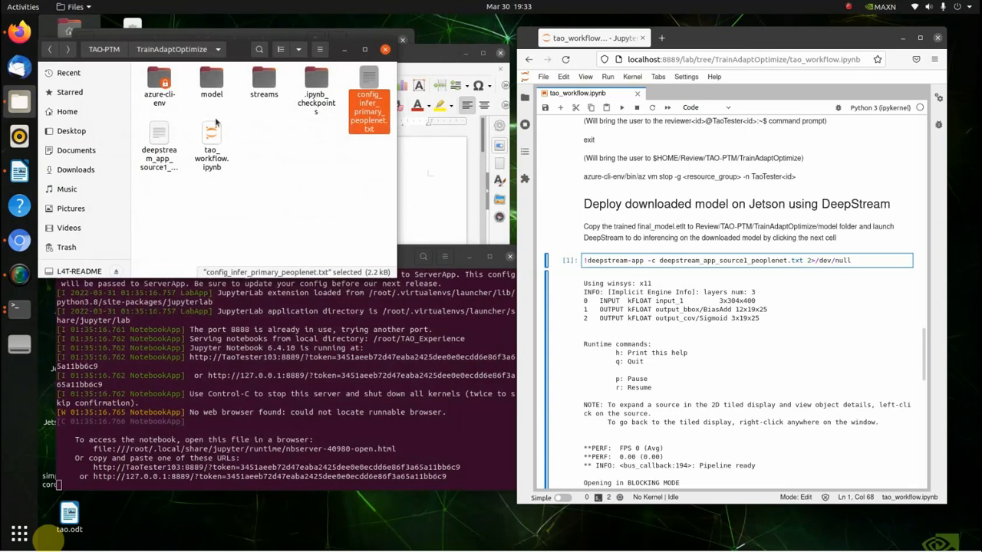
Check the model folder contents before running the deepstream-app cell
{"action": "double_click", "coordinate": [212, 85]}
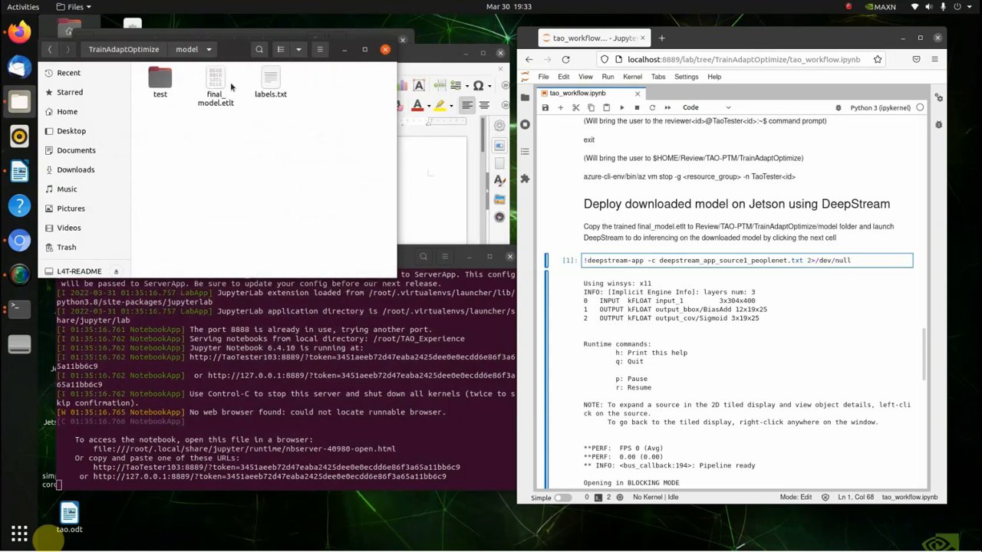
{"action": "mouse_move", "coordinate": [641, 289]}
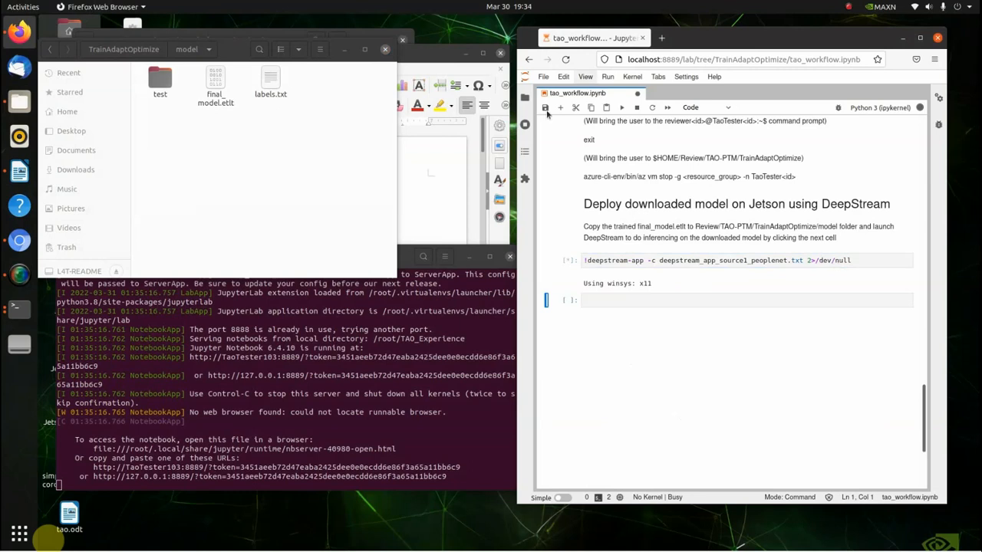
{"action": "mouse_move", "coordinate": [241, 49]}
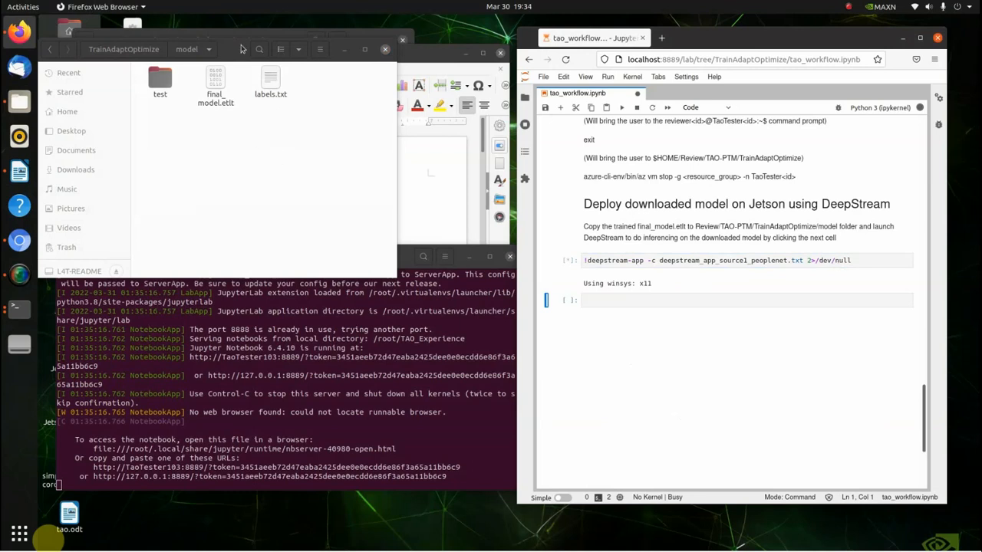
{"action": "mouse_move", "coordinate": [19, 230]}
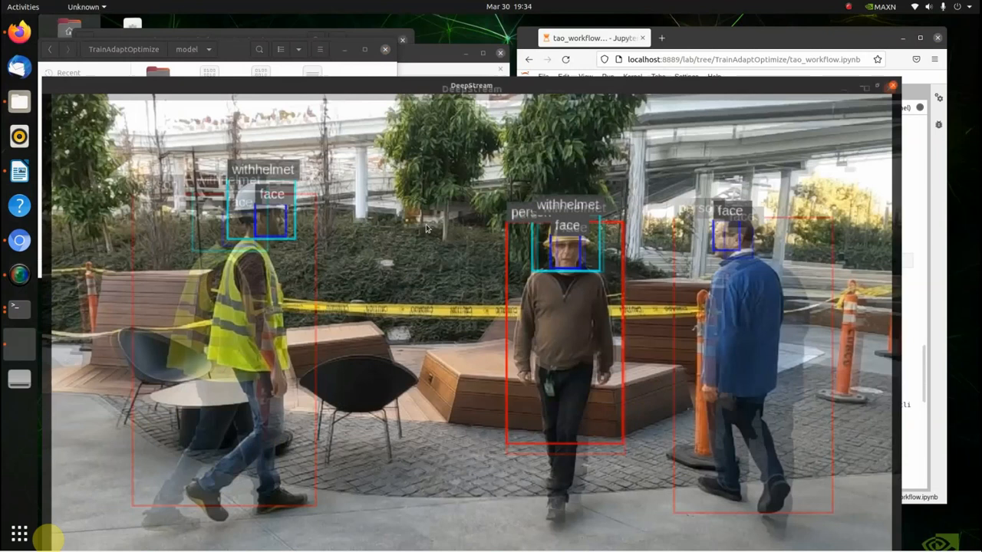
Expand the DeepStream video source showing withhelmet, face and person boxes to fill the window
{"action": "left_click", "coordinate": [865, 88]}
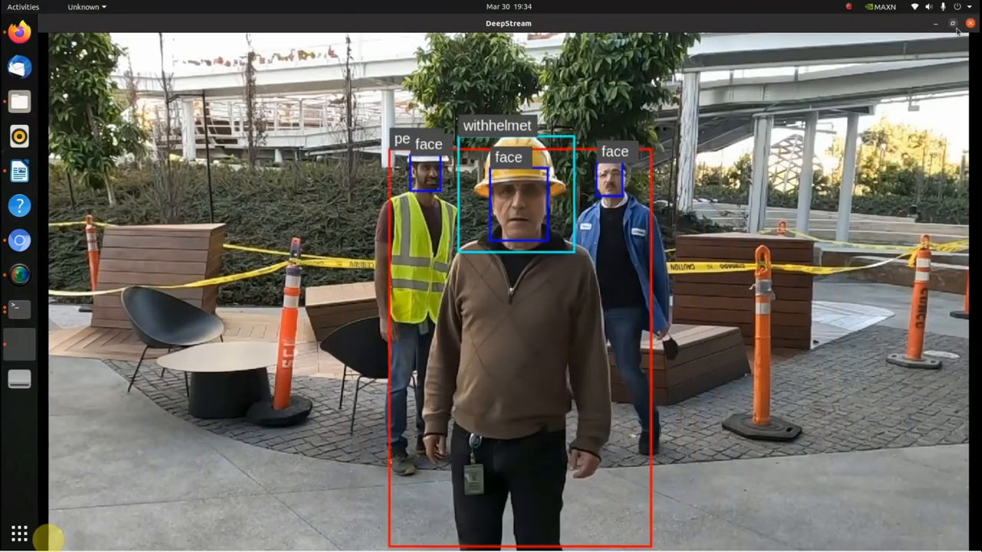